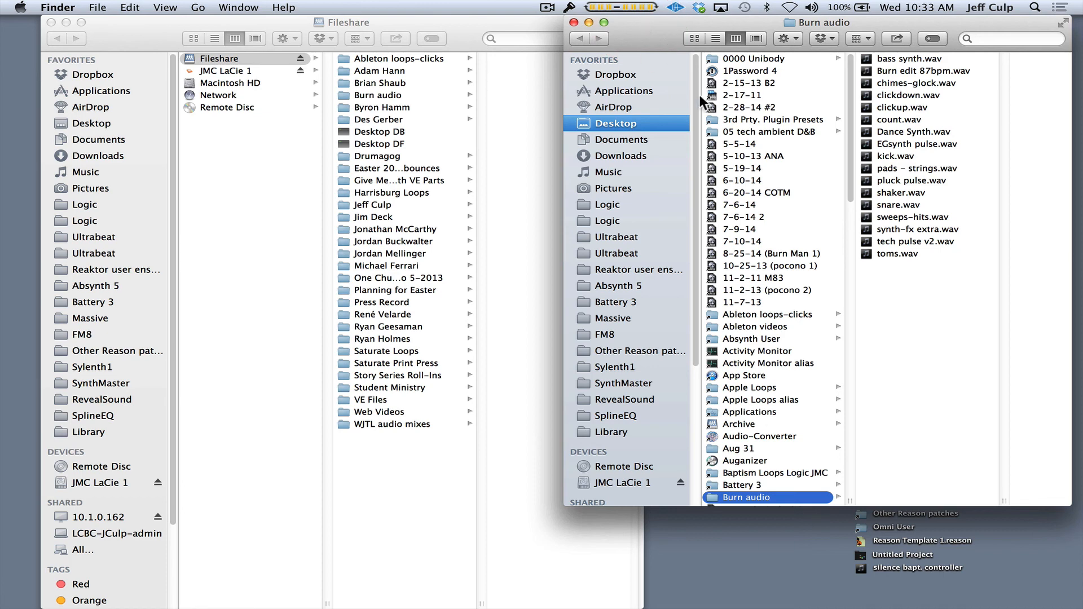
pyautogui.moveTo(898, 288)
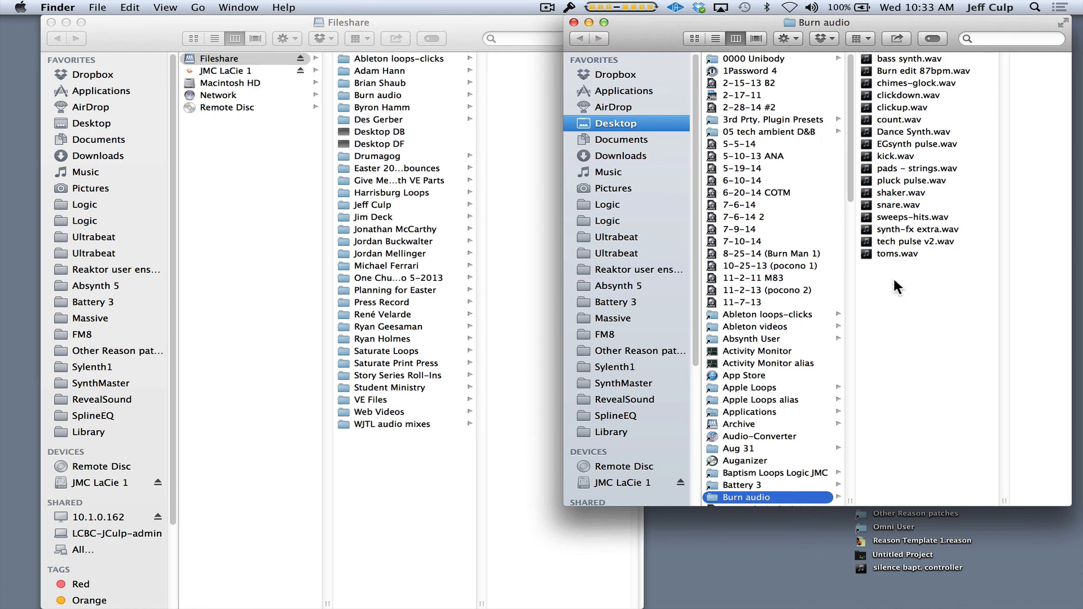
pyautogui.moveTo(682, 39)
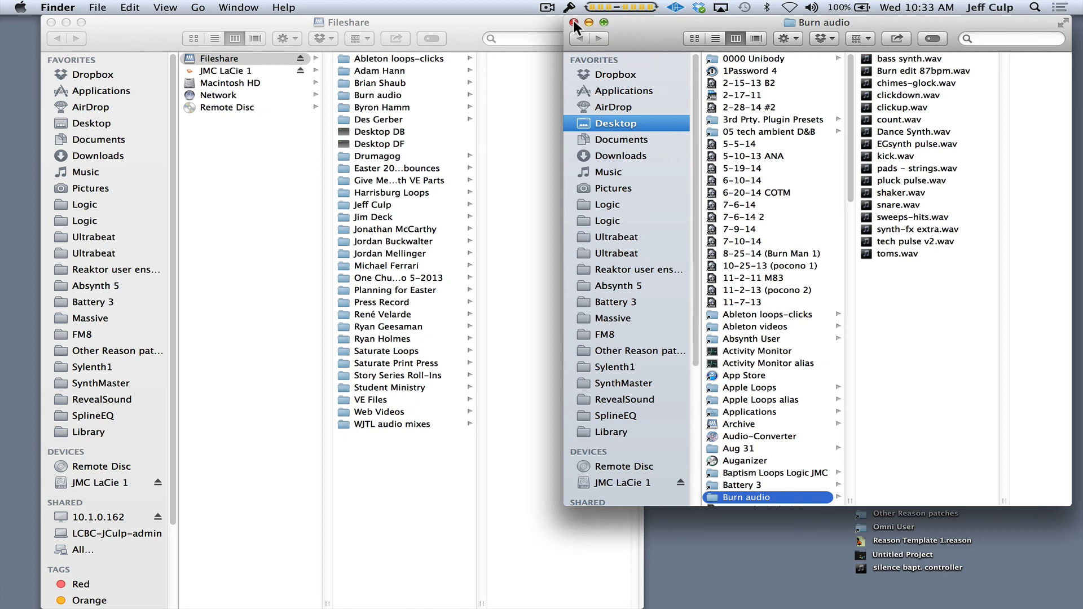
# Close the Burn audio window and browse Fileshare to Ableton loops-clicks › Specials › A–E
pyautogui.click(573, 23)
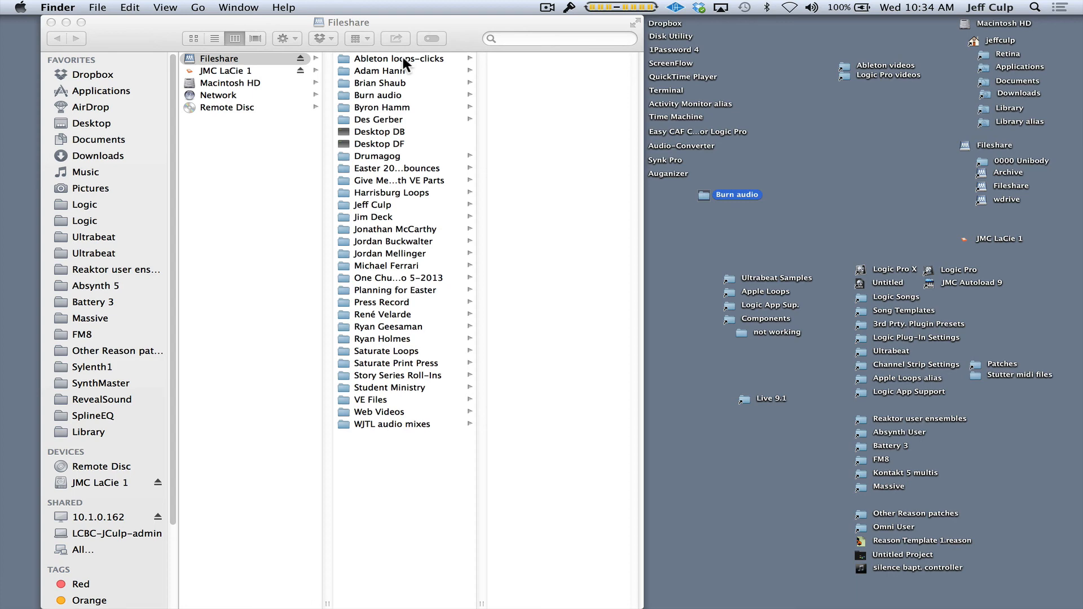
pyautogui.click(394, 58)
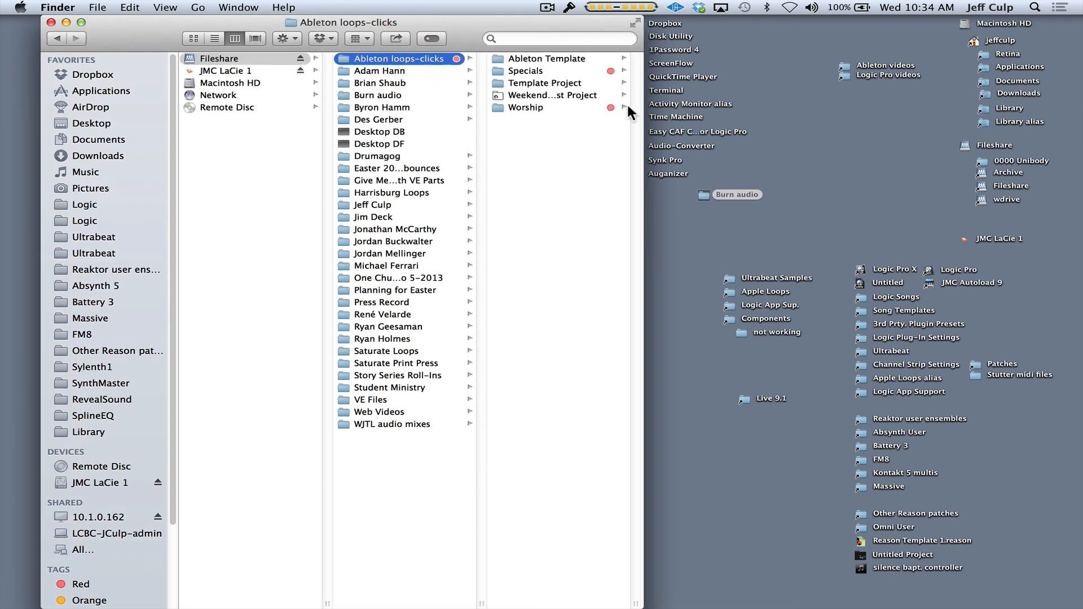
pyautogui.moveTo(577, 100)
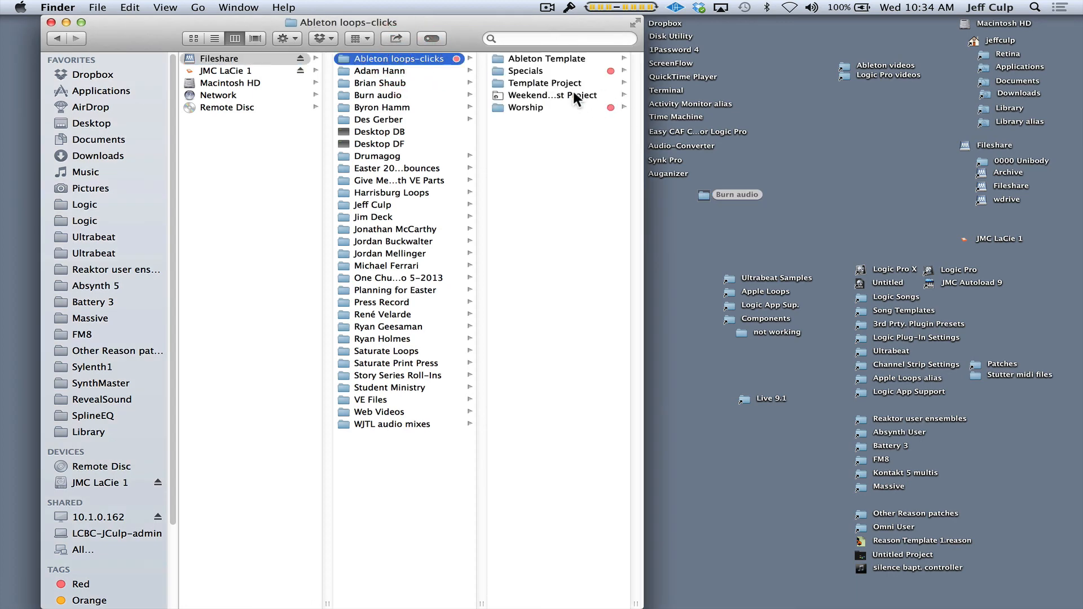
pyautogui.click(527, 70)
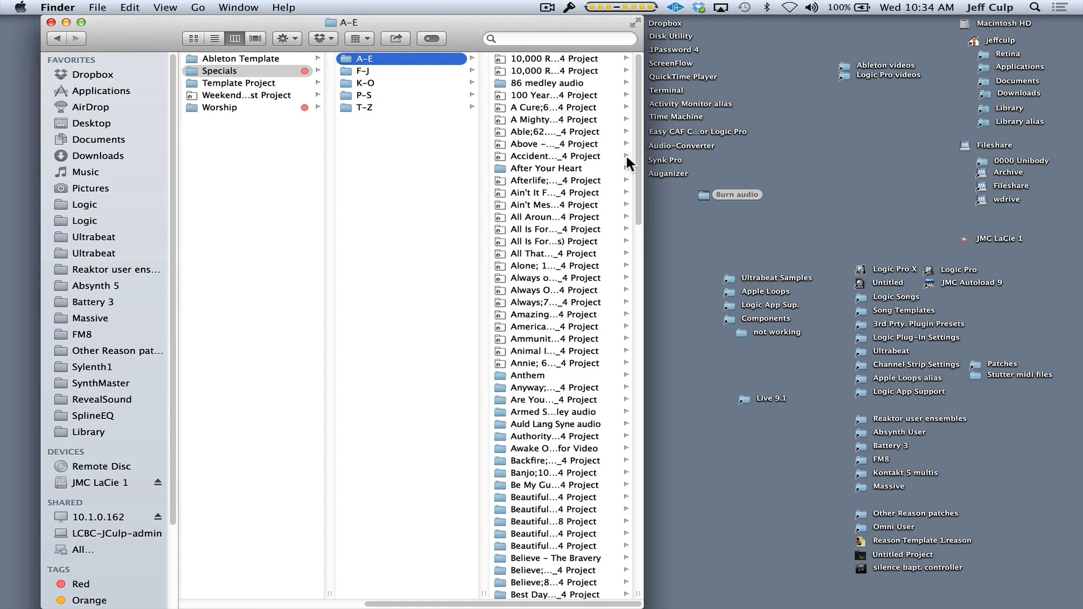
pyautogui.moveTo(704, 202)
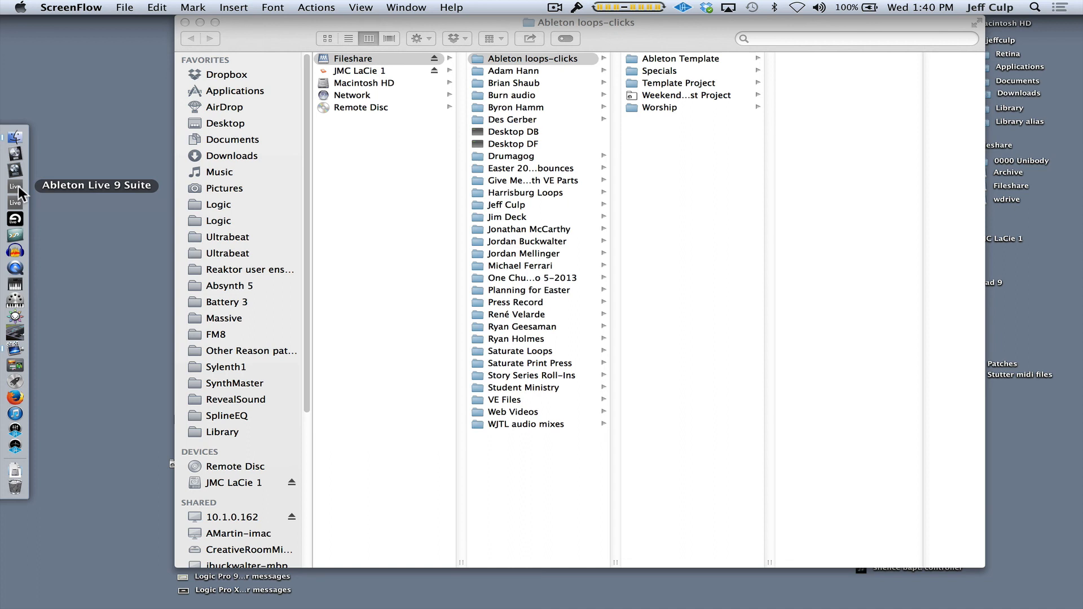
pyautogui.moveTo(20, 220)
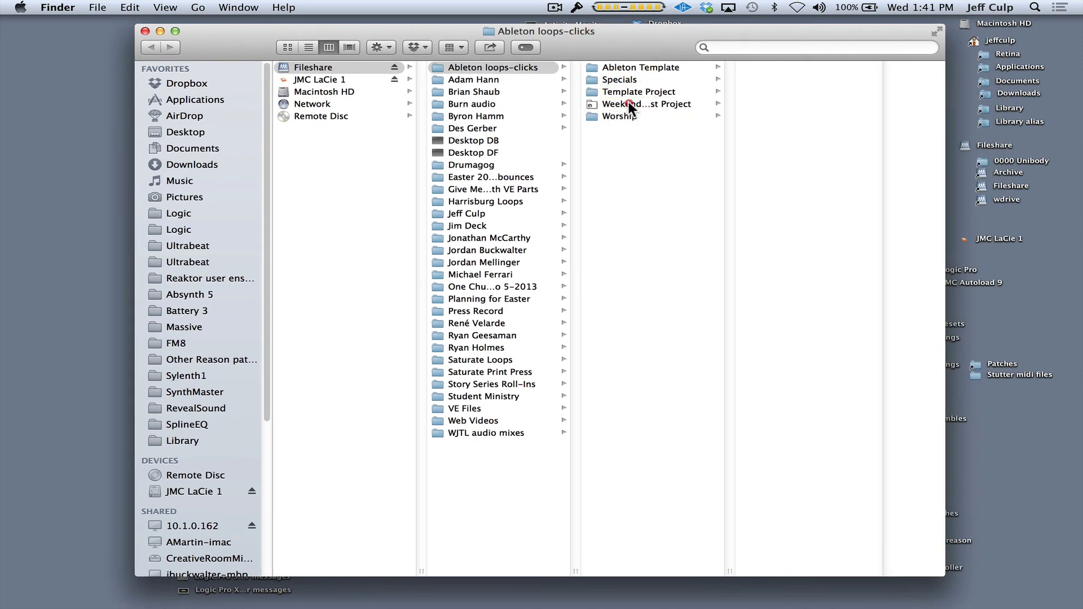
# Browse into Weekend Setlist Project, then Weekend Setlist Project 2 to see its info, icon and .als file
pyautogui.click(646, 103)
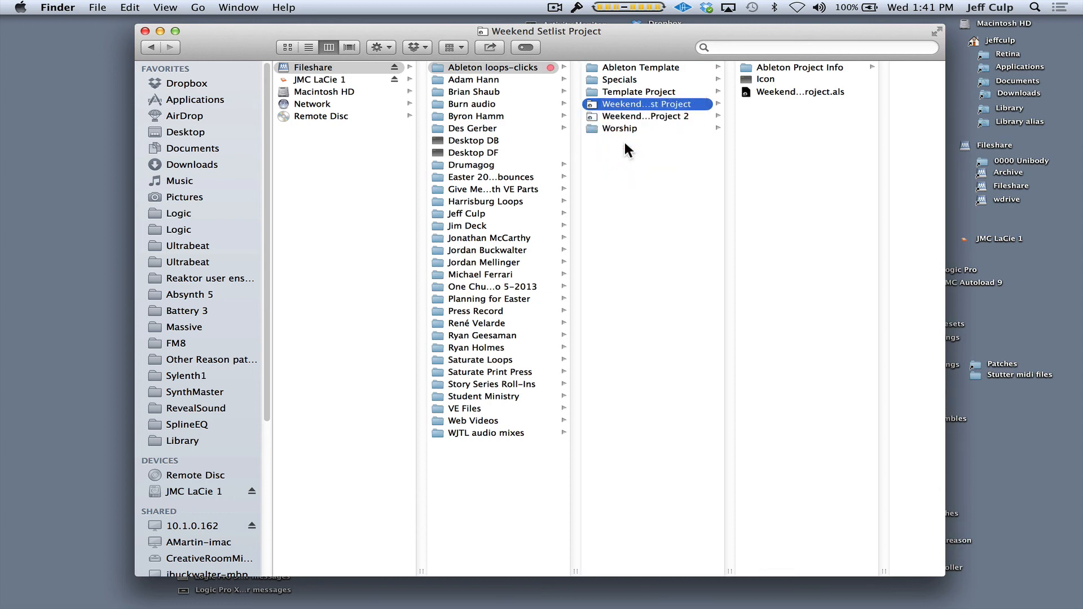
pyautogui.click(647, 116)
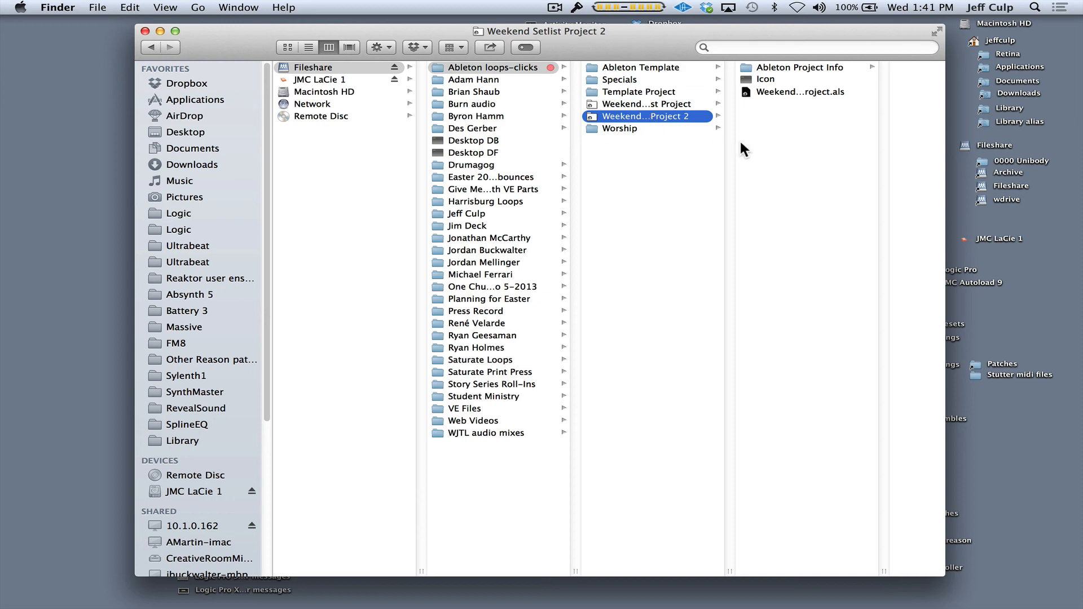
pyautogui.moveTo(762, 128)
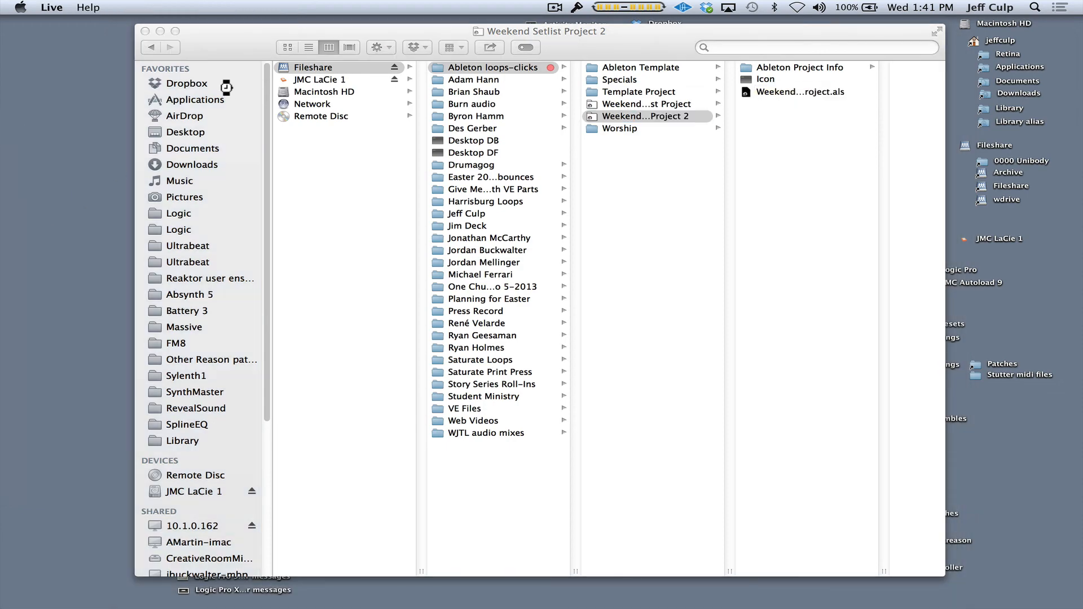
# Open the Weekend Setlist set in Live and bring up Preferences at the File Folder settings
pyautogui.doubleClick(802, 92)
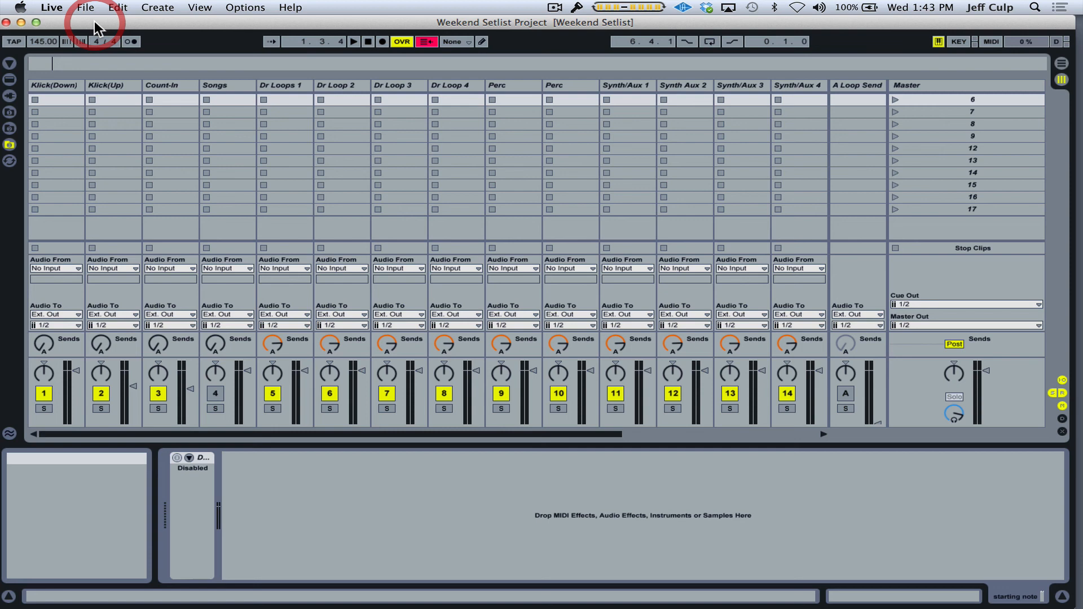
pyautogui.moveTo(78, 12)
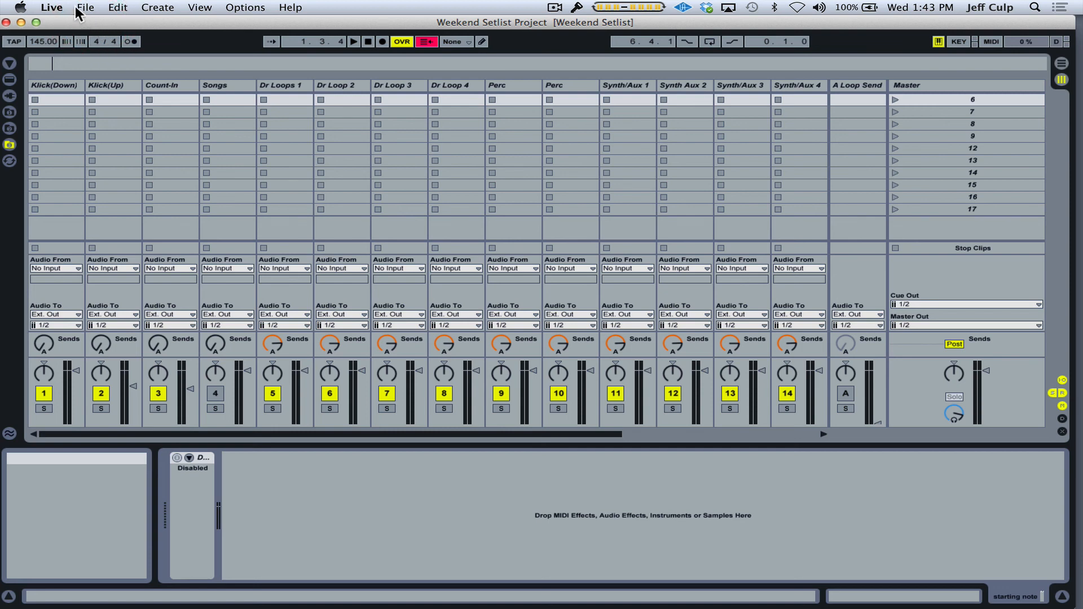
pyautogui.click(50, 8)
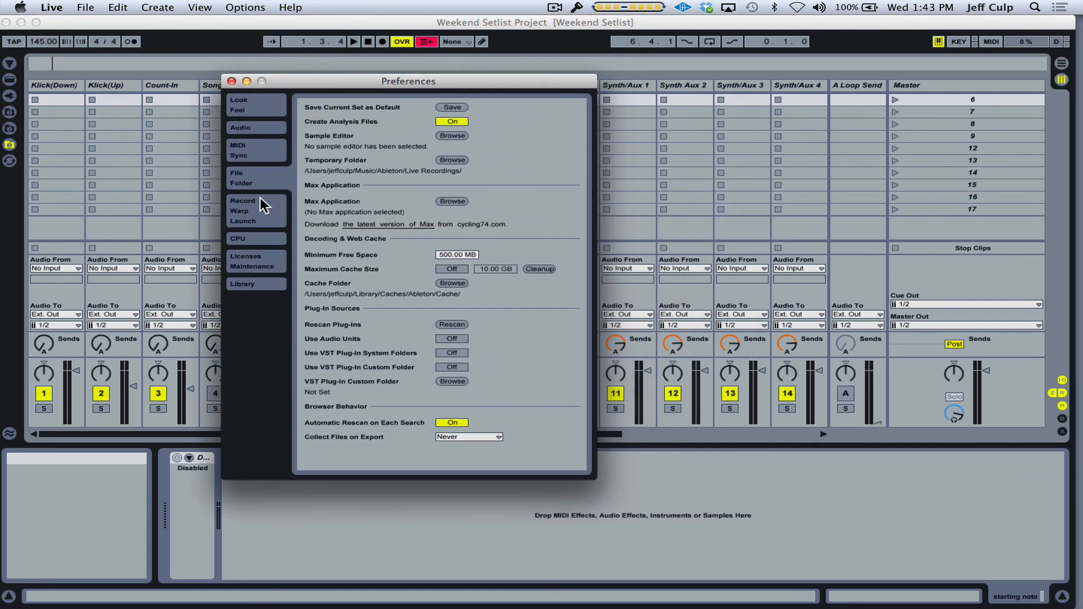
# Review the Record Warp Launch and File Folder preferences, then close Preferences
pyautogui.click(242, 205)
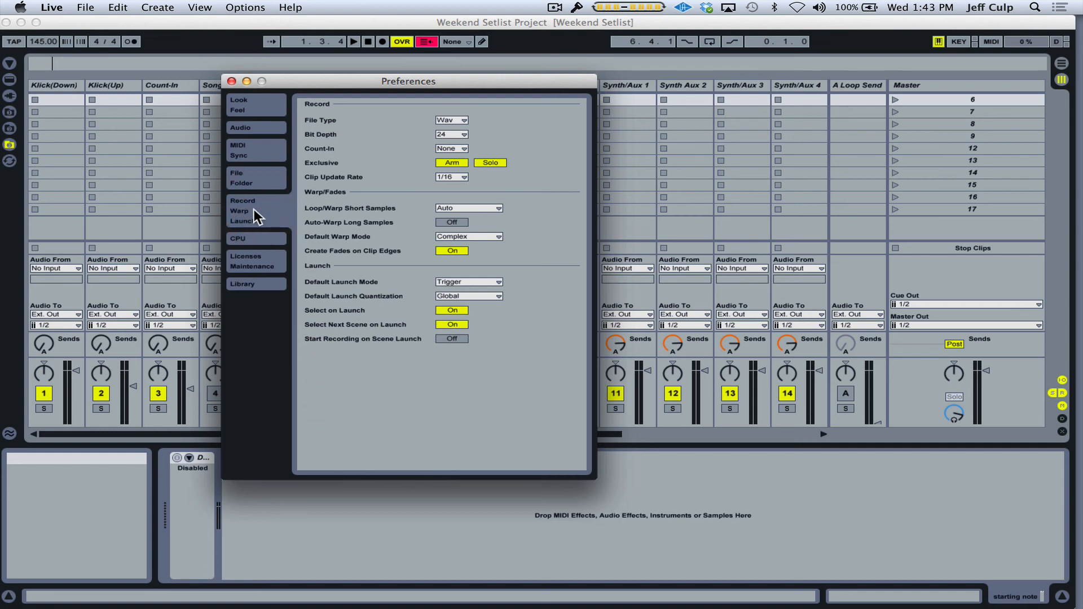
pyautogui.moveTo(342, 213)
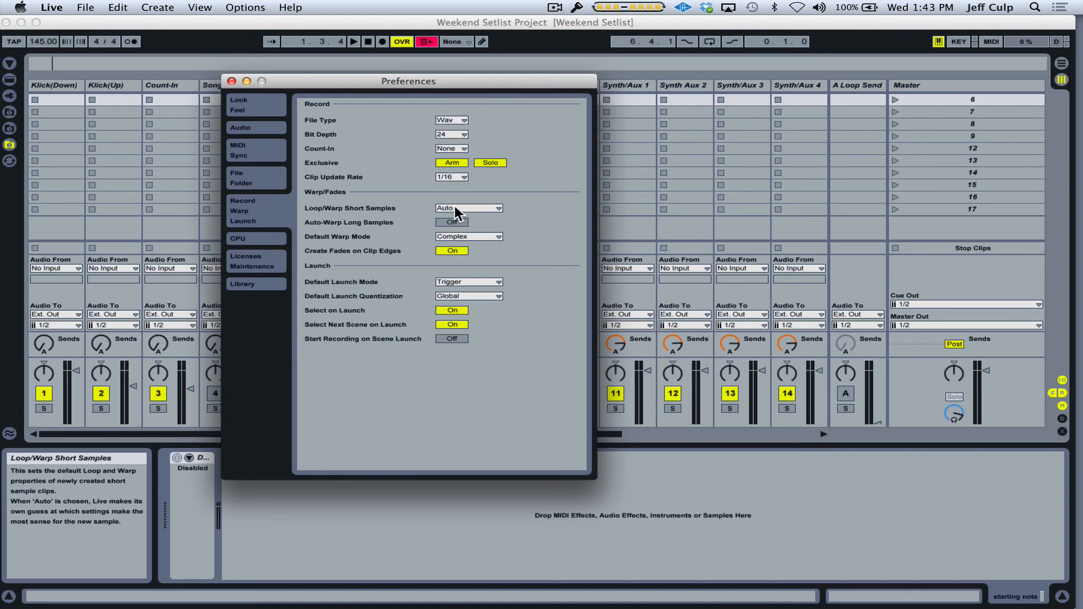
pyautogui.moveTo(358, 231)
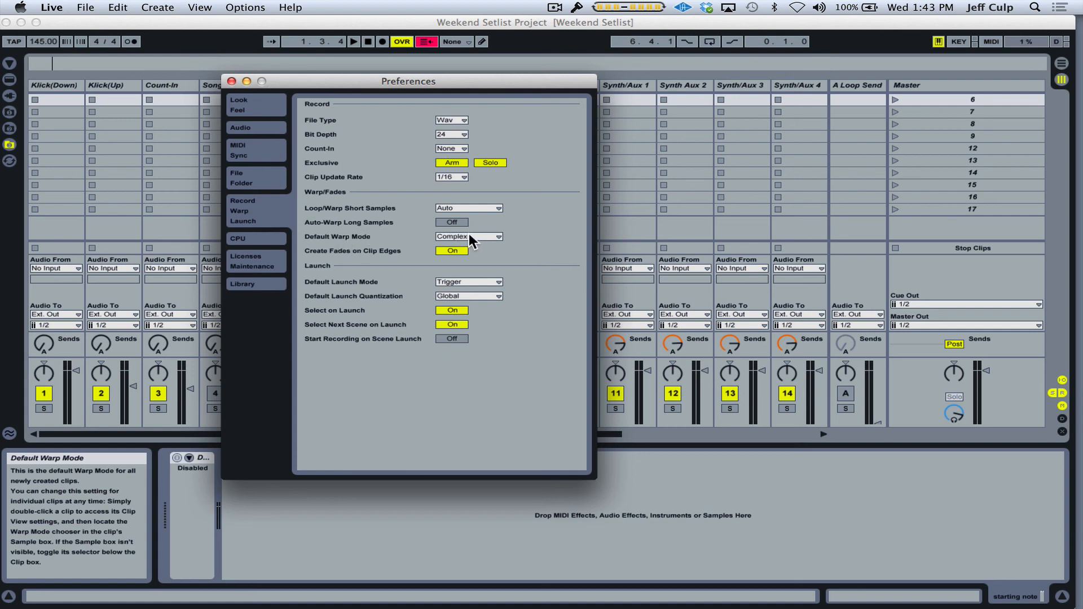
pyautogui.moveTo(259, 221)
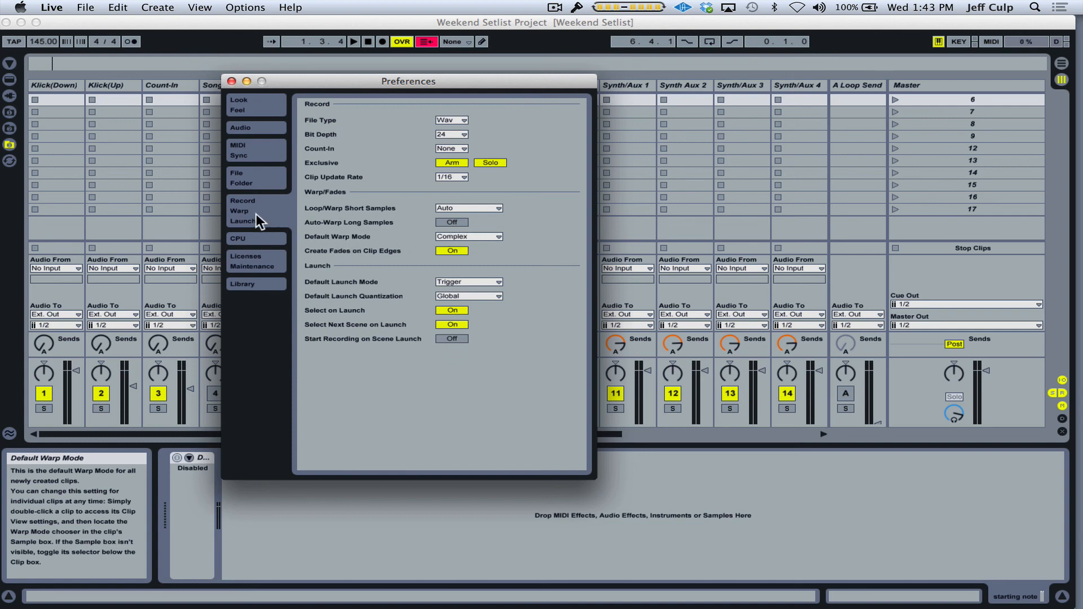
pyautogui.click(237, 178)
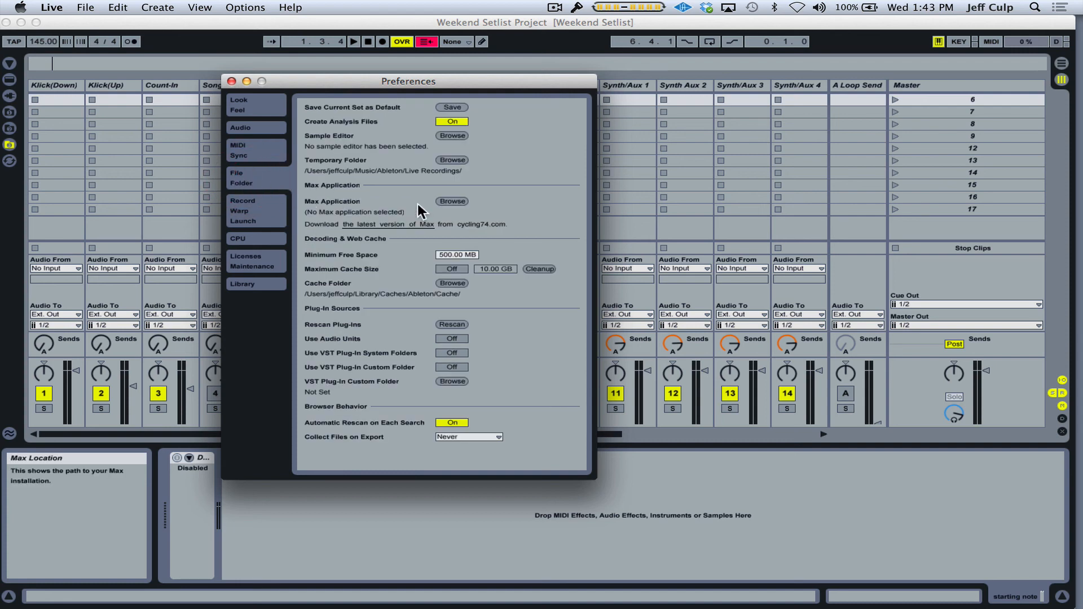
pyautogui.moveTo(355, 444)
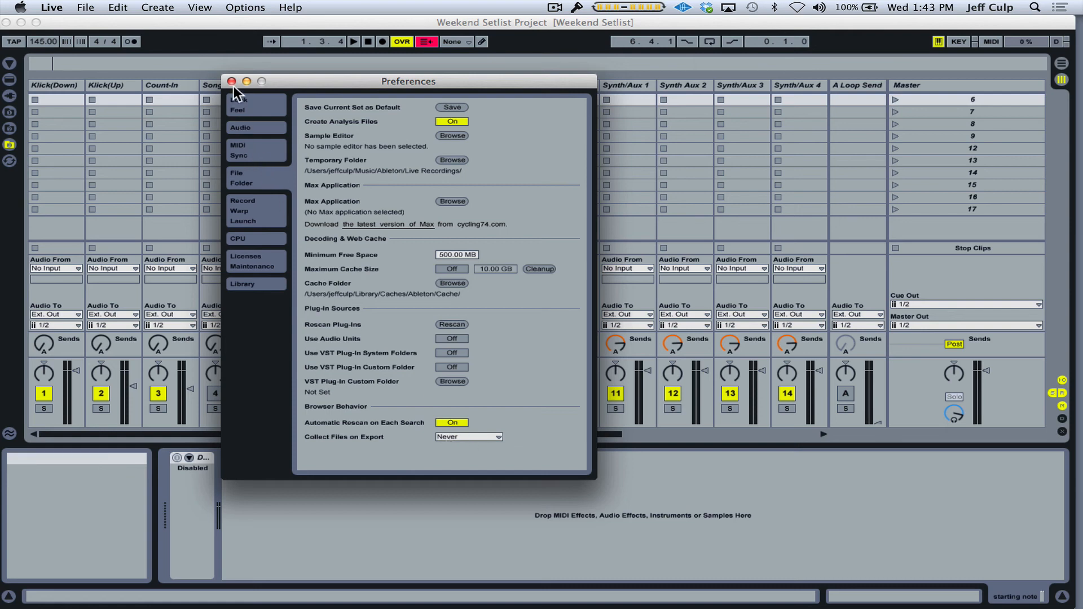
pyautogui.click(233, 81)
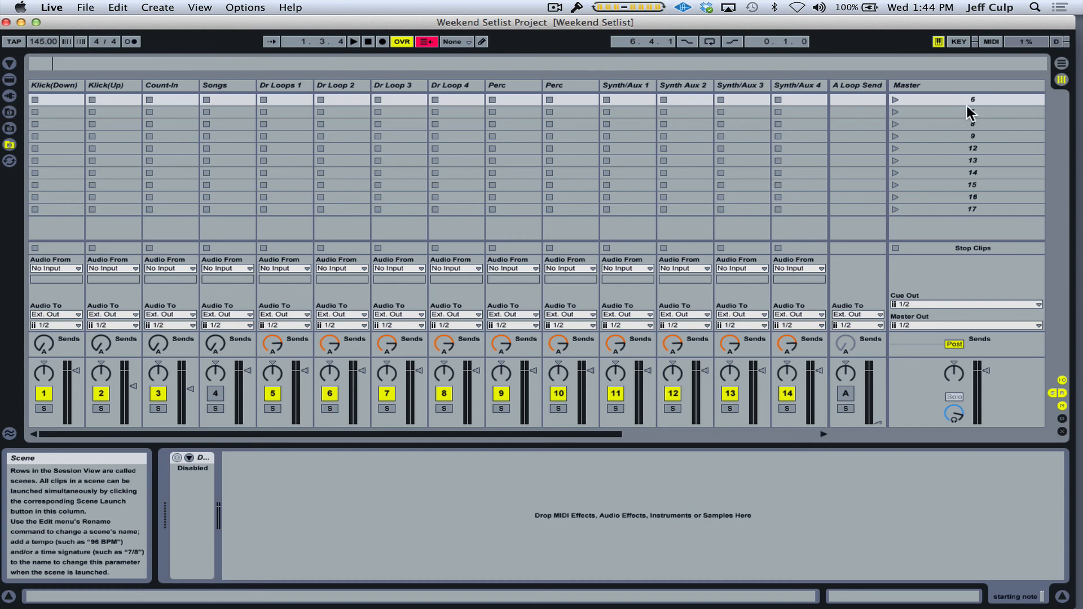
# Rename the first scene to Burn;87bpm;4_4 via the scene's context menu
pyautogui.rightClick(971, 99)
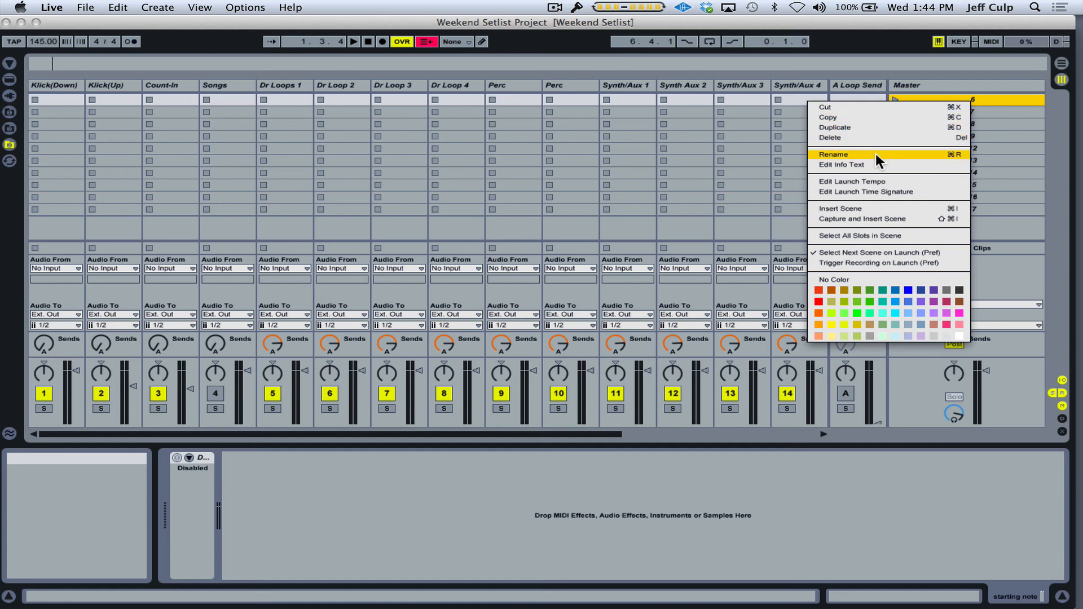
pyautogui.click(834, 155)
pyautogui.write('Burn')
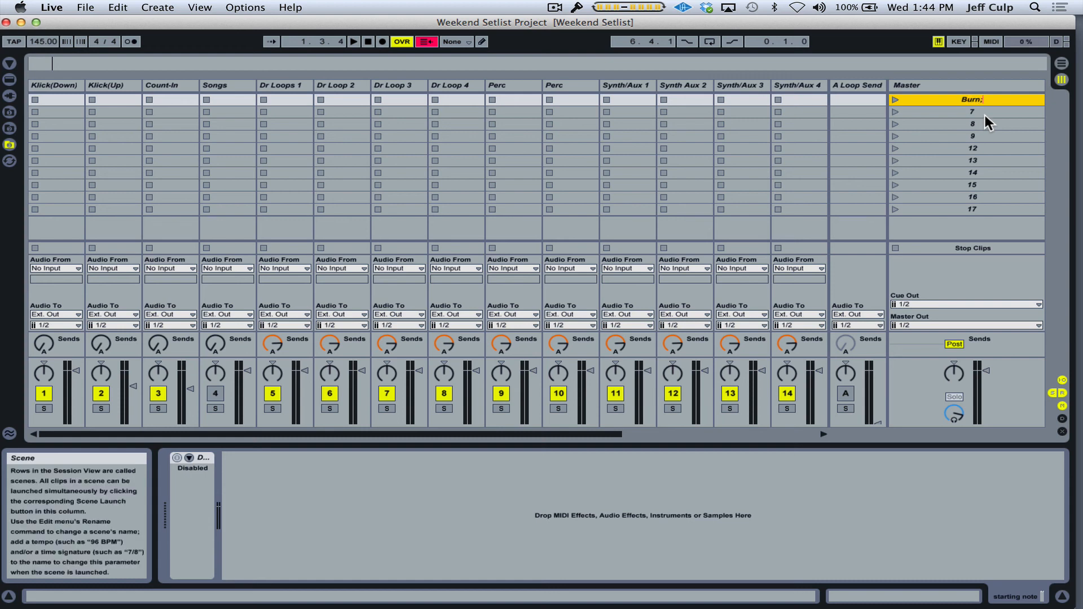
pyautogui.write('8')
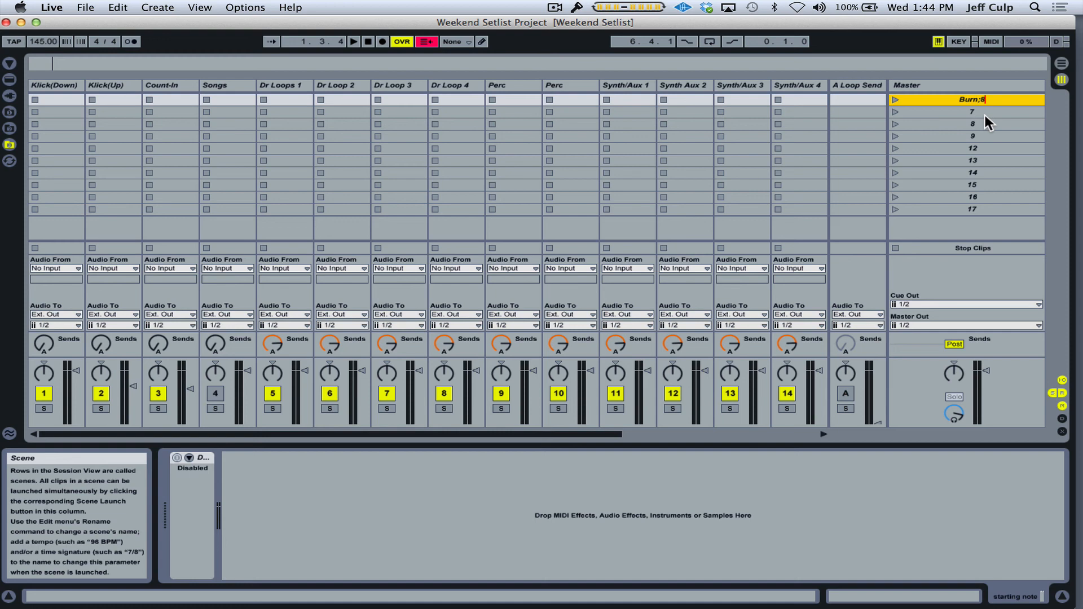
pyautogui.write('7bpm;')
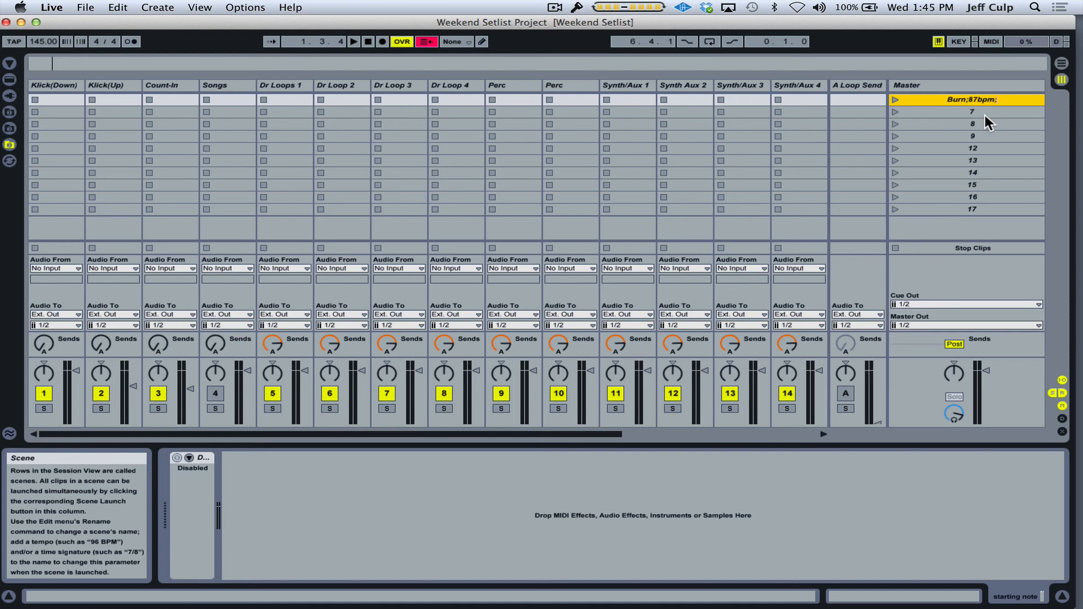
pyautogui.doubleClick(966, 100)
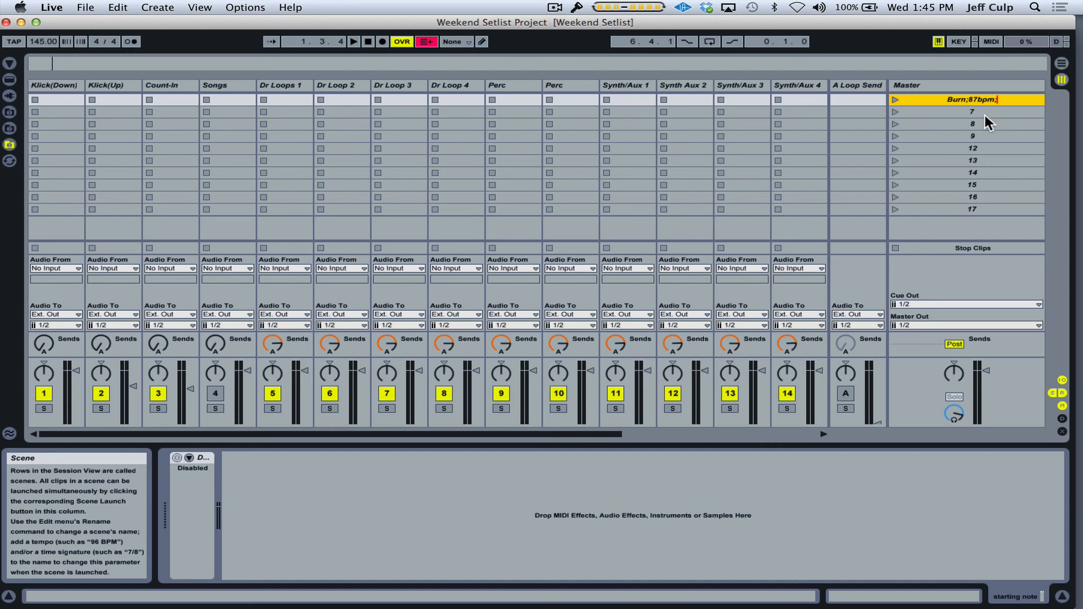
pyautogui.write('4_4')
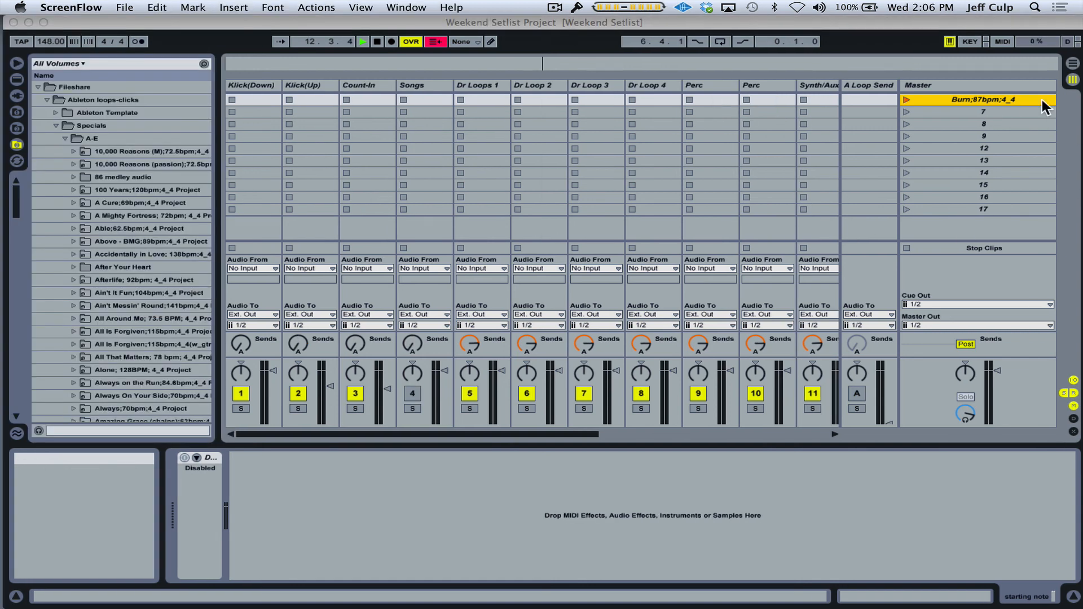
# Finish the Burn scene's name edit and launch it so the tempo switches to 87.00 BPM
pyautogui.rightClick(979, 100)
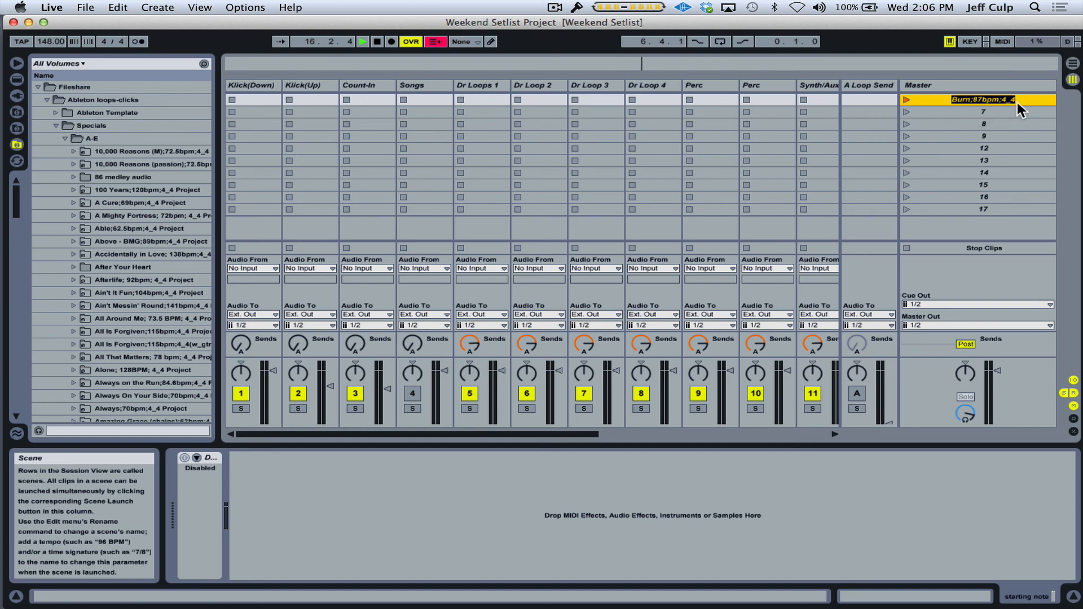
pyautogui.click(1030, 99)
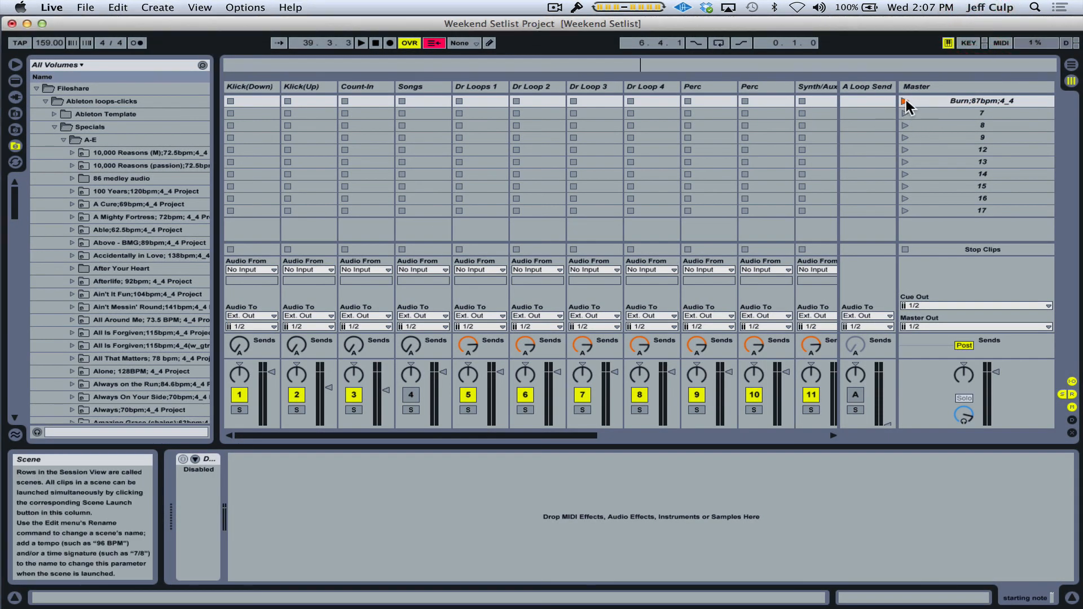
pyautogui.click(905, 101)
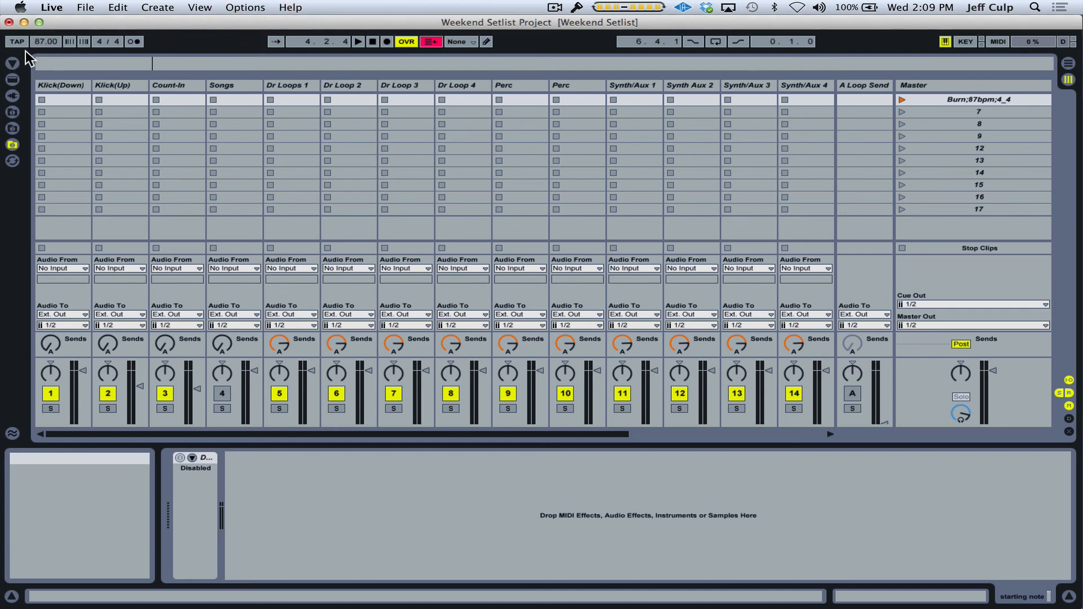
pyautogui.moveTo(12, 65)
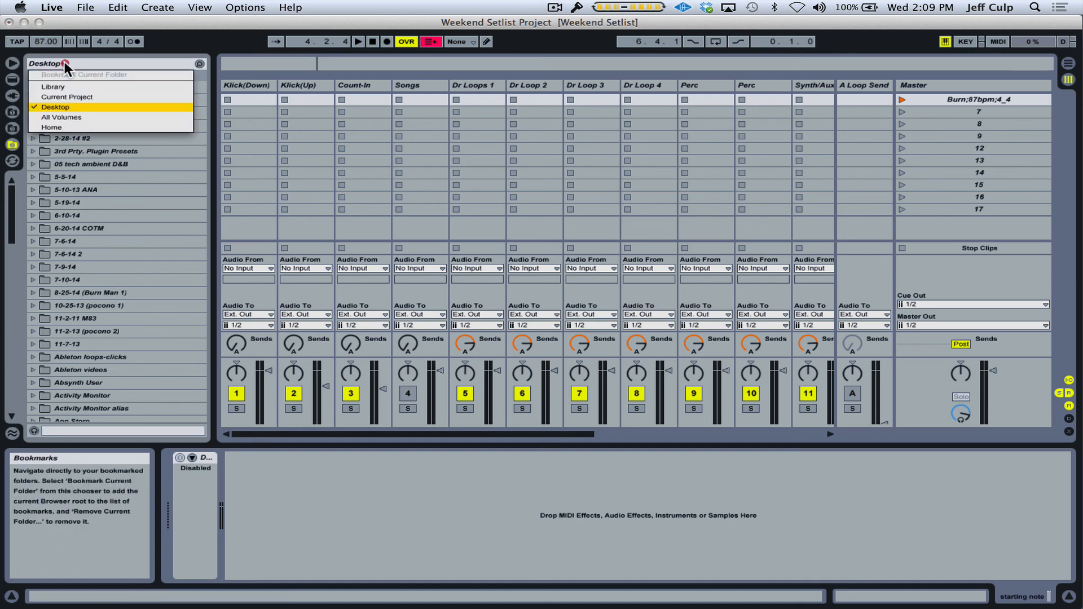
pyautogui.moveTo(75, 112)
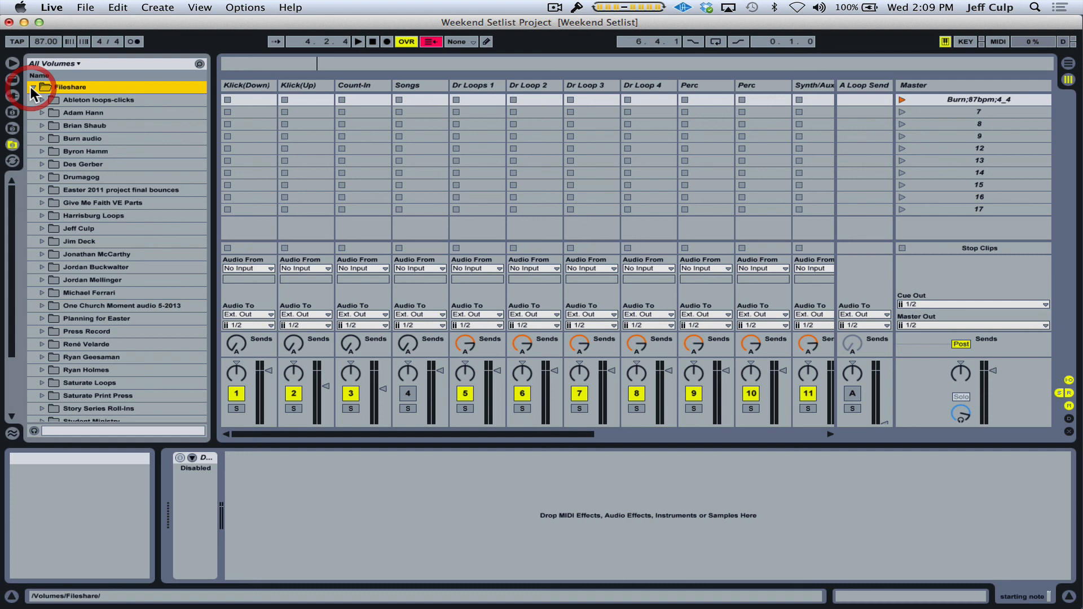
# Expand Ableton loops-clicks › Specials in Live's browser and scroll to the A–E folders
pyautogui.click(41, 100)
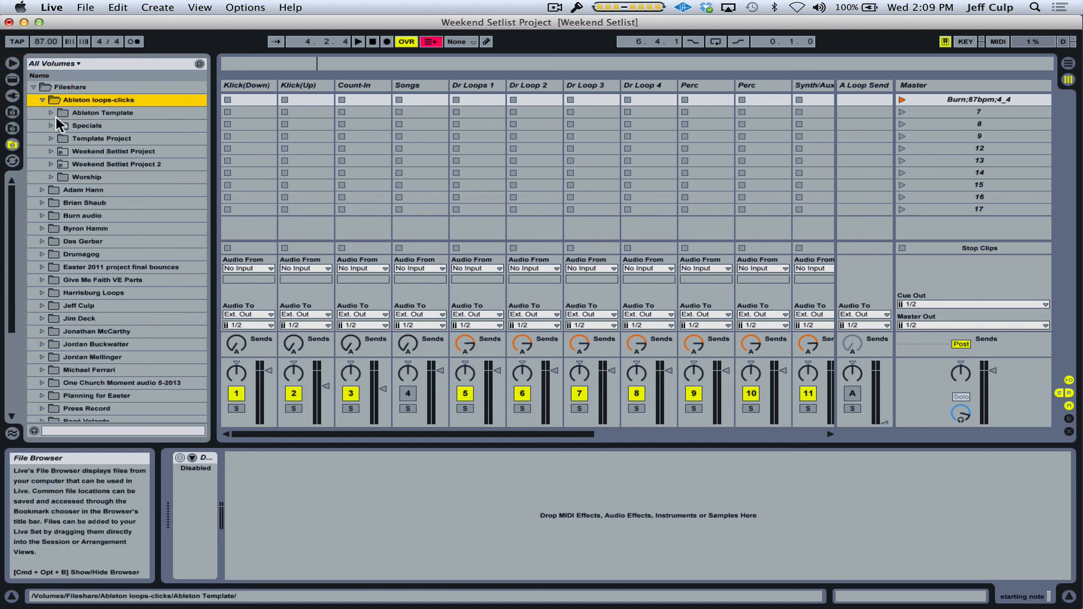
pyautogui.click(60, 125)
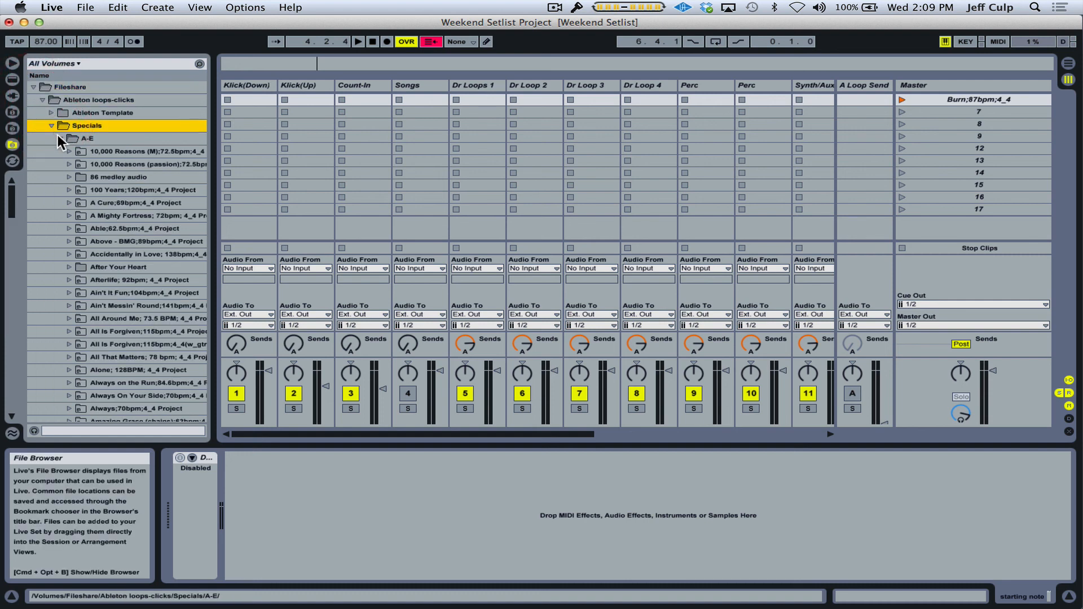
pyautogui.scroll(-3)
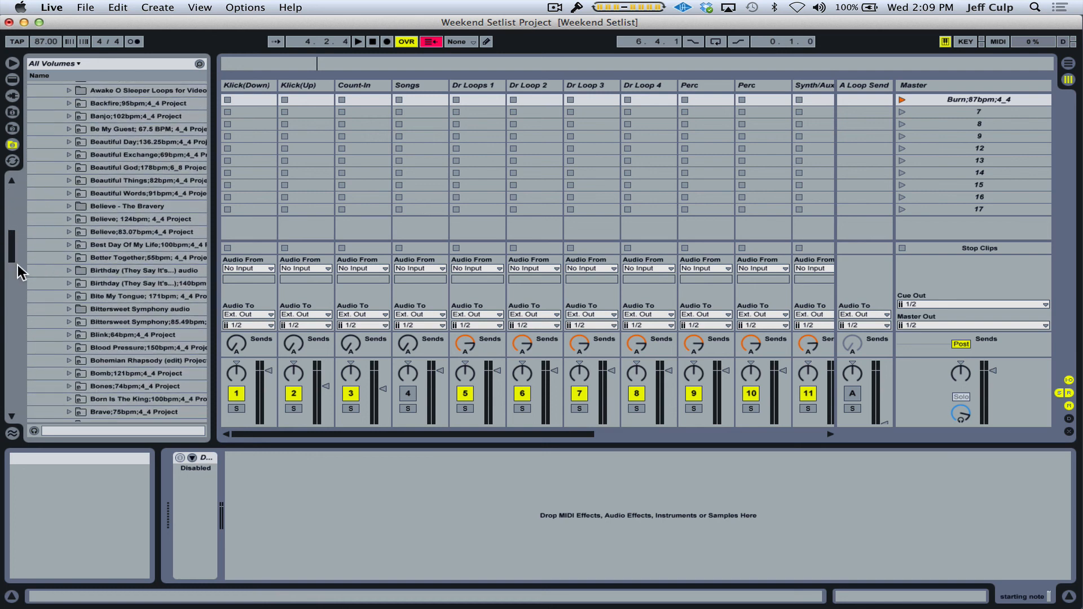
pyautogui.scroll(-3)
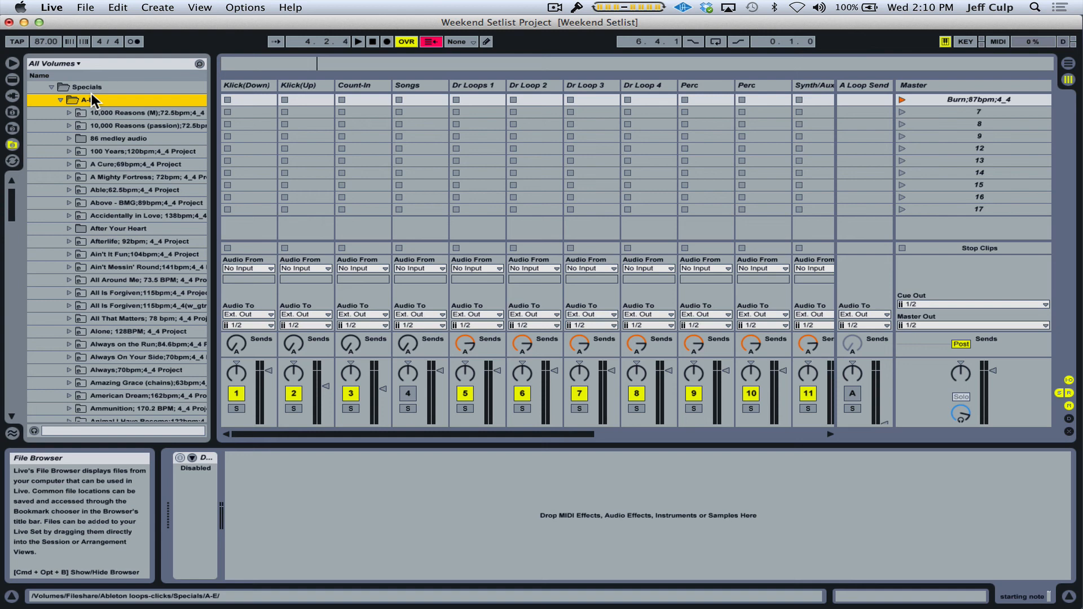
# Create a Burn;87bpm;4_4 Project inside A–E holding the Burn audio folder
pyautogui.rightClick(88, 100)
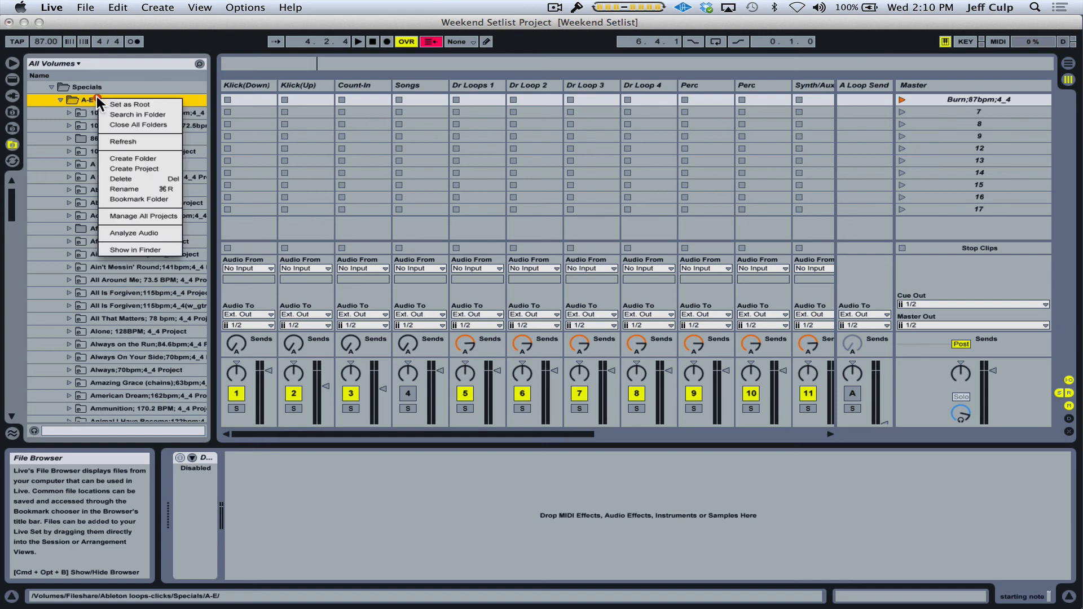
pyautogui.moveTo(135, 168)
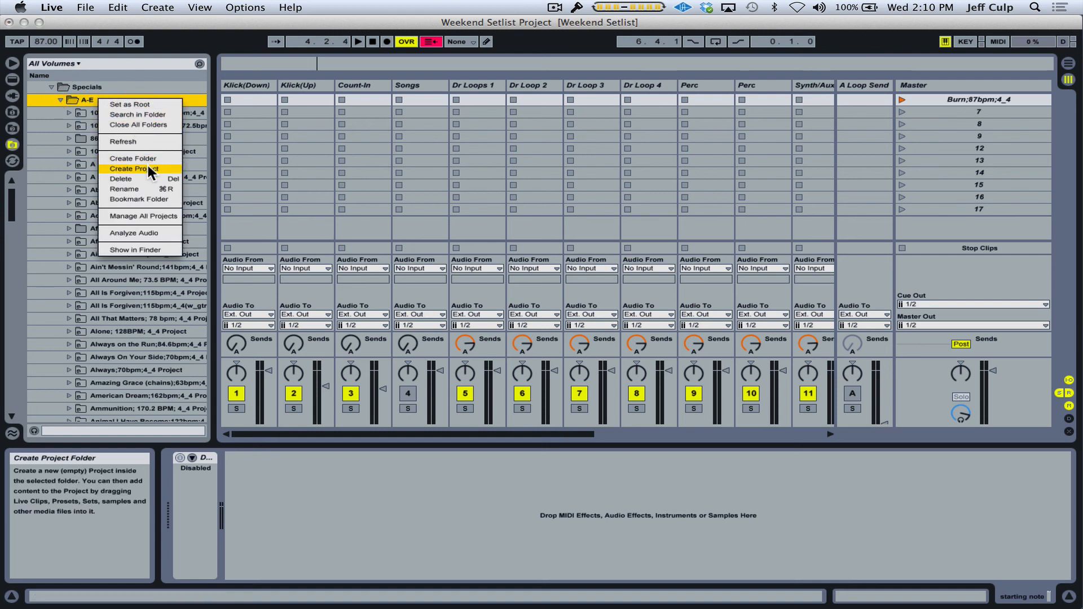
pyautogui.click(134, 170)
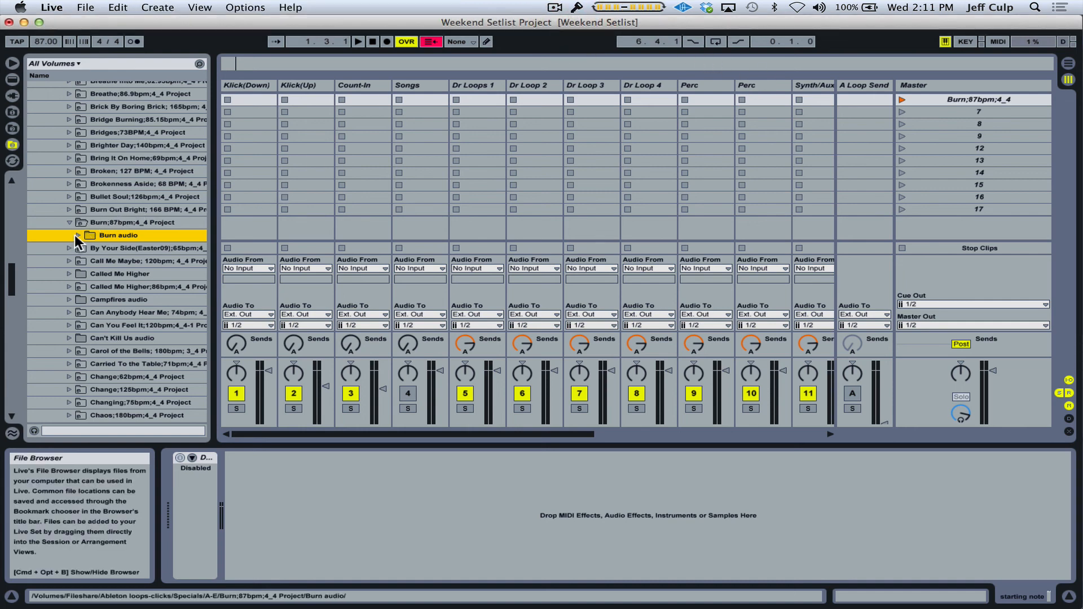
# Place the Burn audio files (clickdown, count and the next samples) into their tracks' Burn slots
pyautogui.click(70, 234)
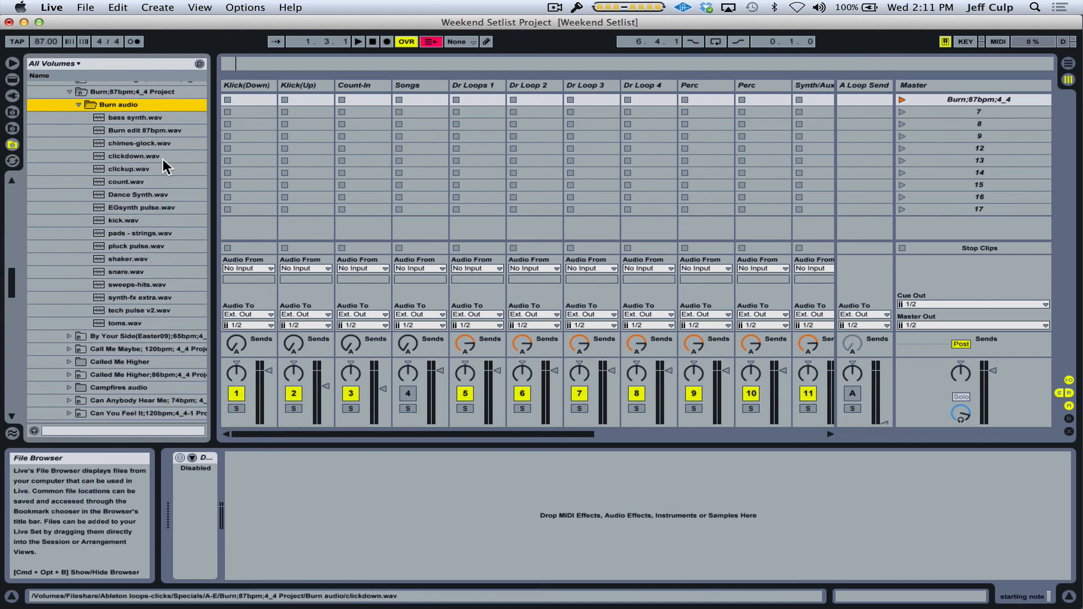
pyautogui.click(134, 156)
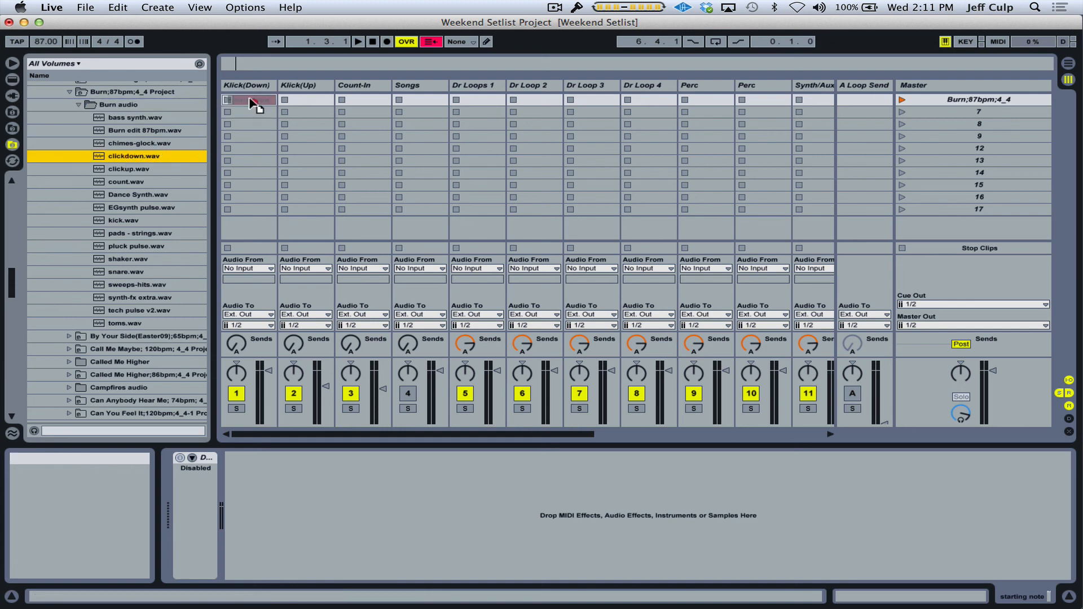
pyautogui.click(247, 99)
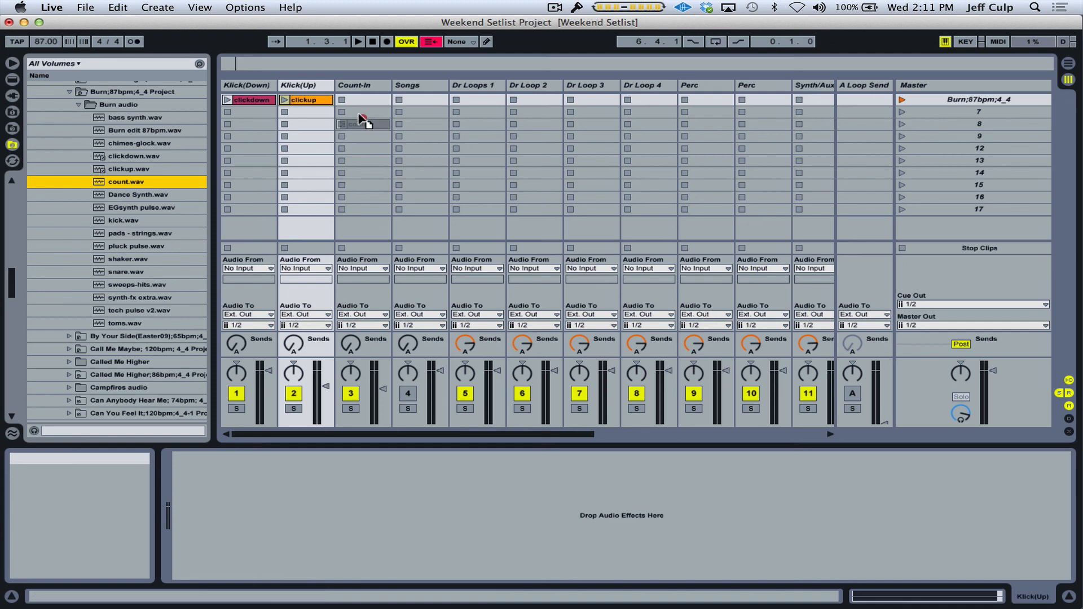
pyautogui.click(362, 100)
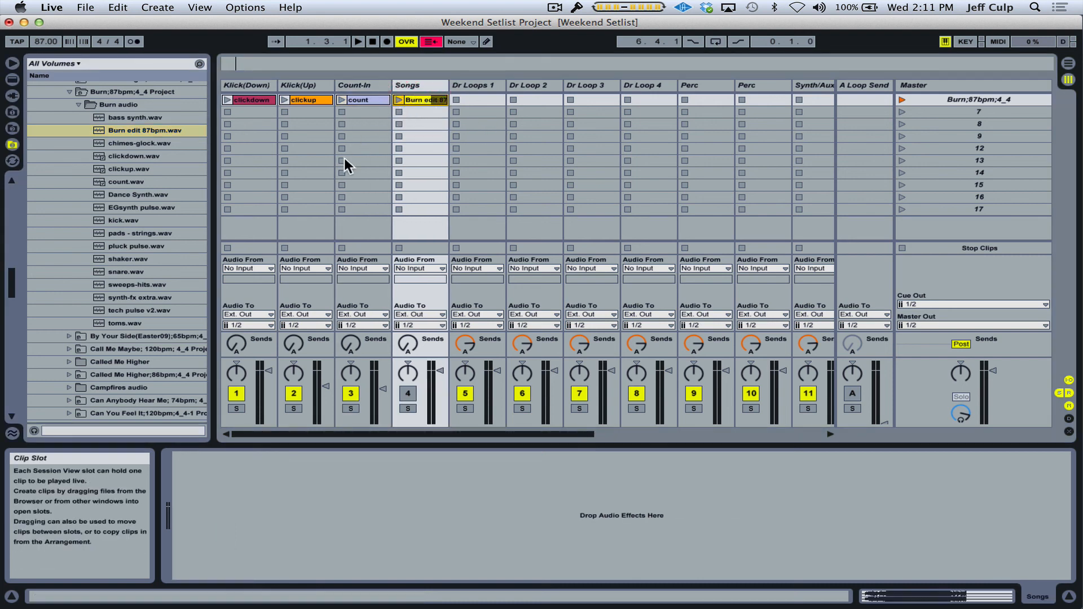
pyautogui.click(127, 220)
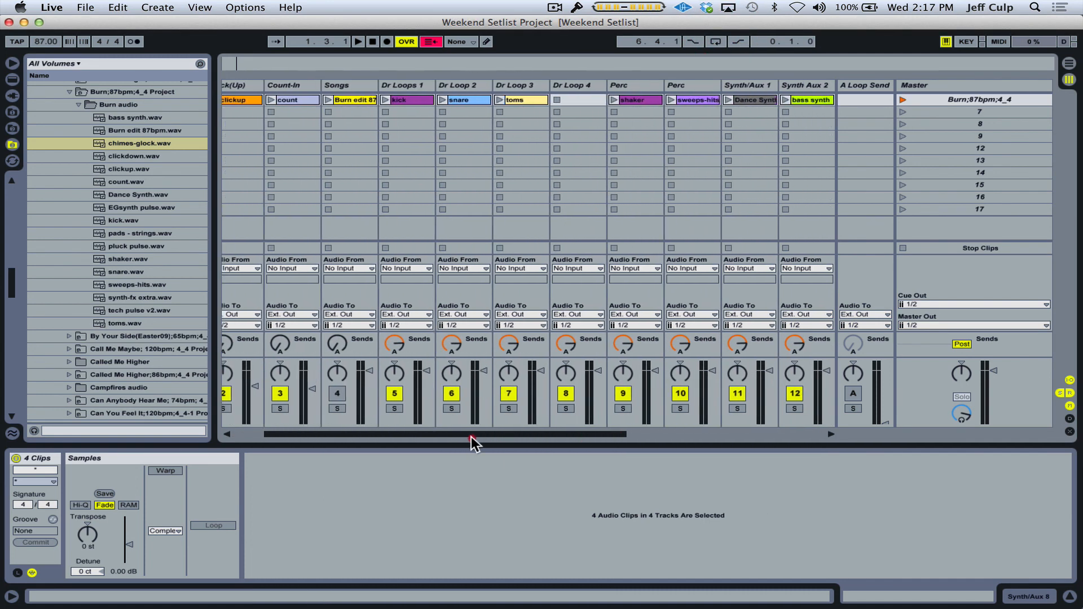
# Bring the clickdown clip's sample details and waveform into Clip View
pyautogui.click(674, 85)
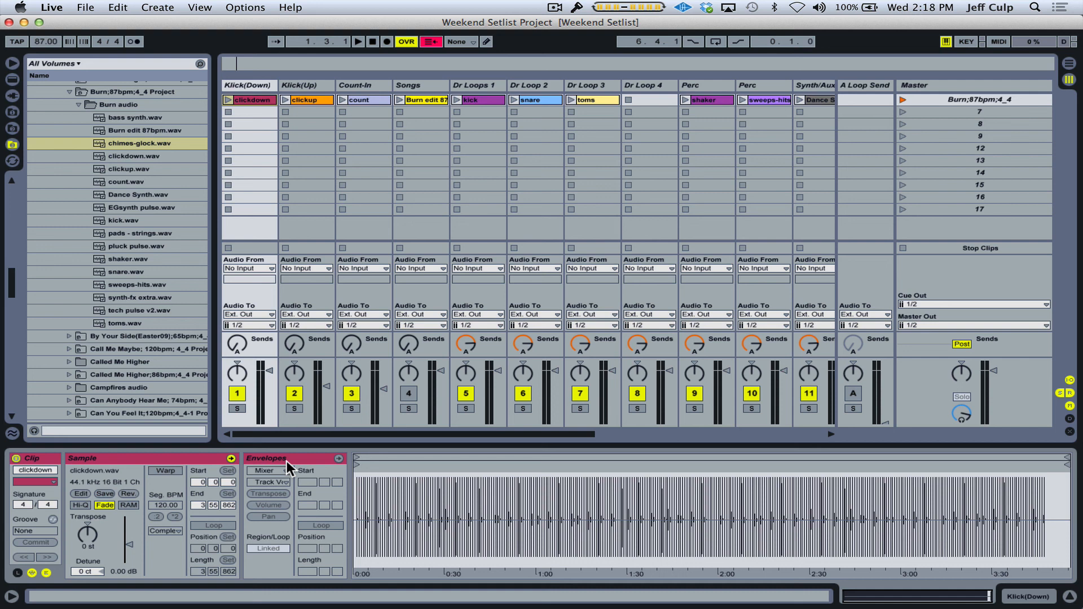
# Turn Warp on for the clickdown clip so it follows the 87 BPM set tempo
pyautogui.click(165, 471)
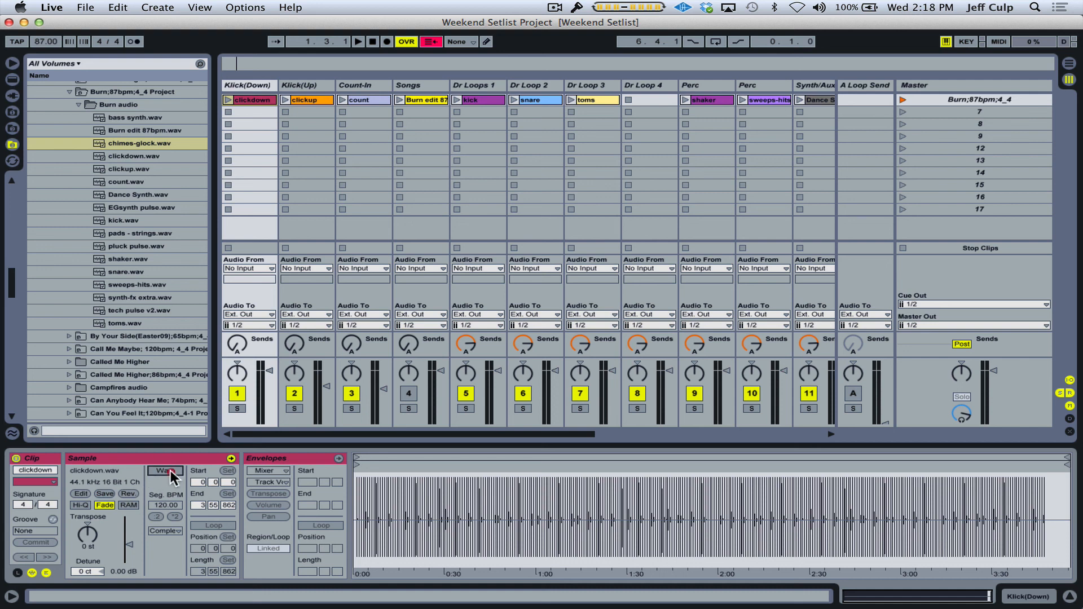
pyautogui.click(165, 470)
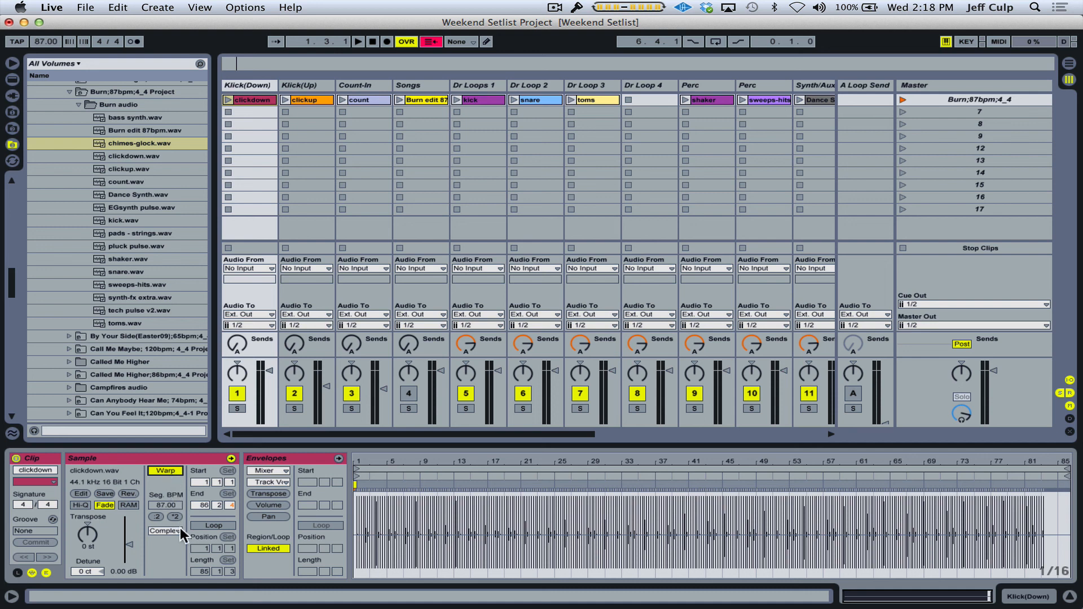
pyautogui.moveTo(258, 532)
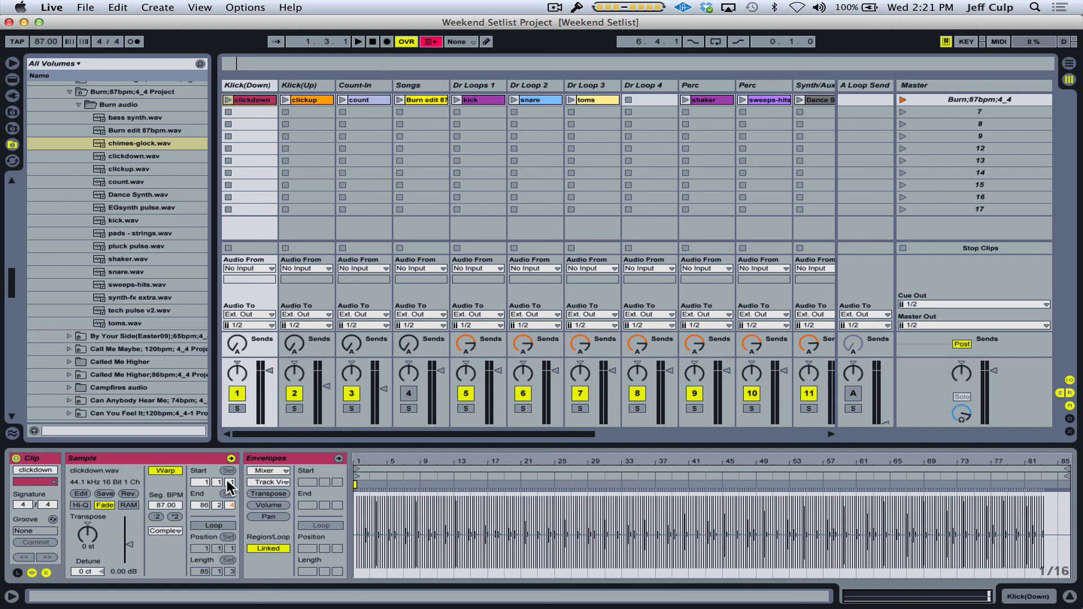
pyautogui.moveTo(209, 494)
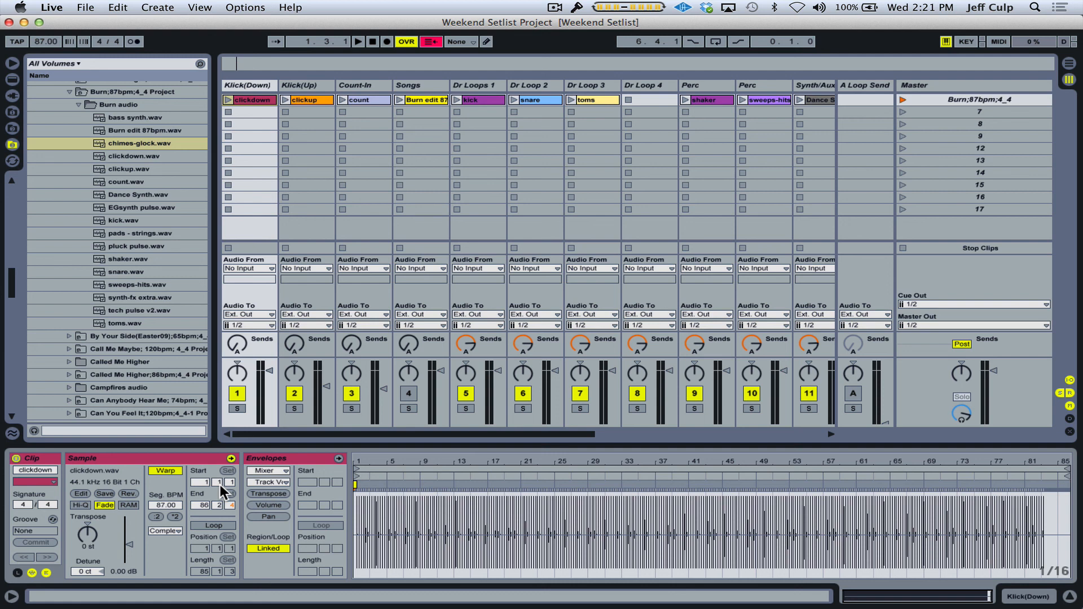
pyautogui.moveTo(201, 489)
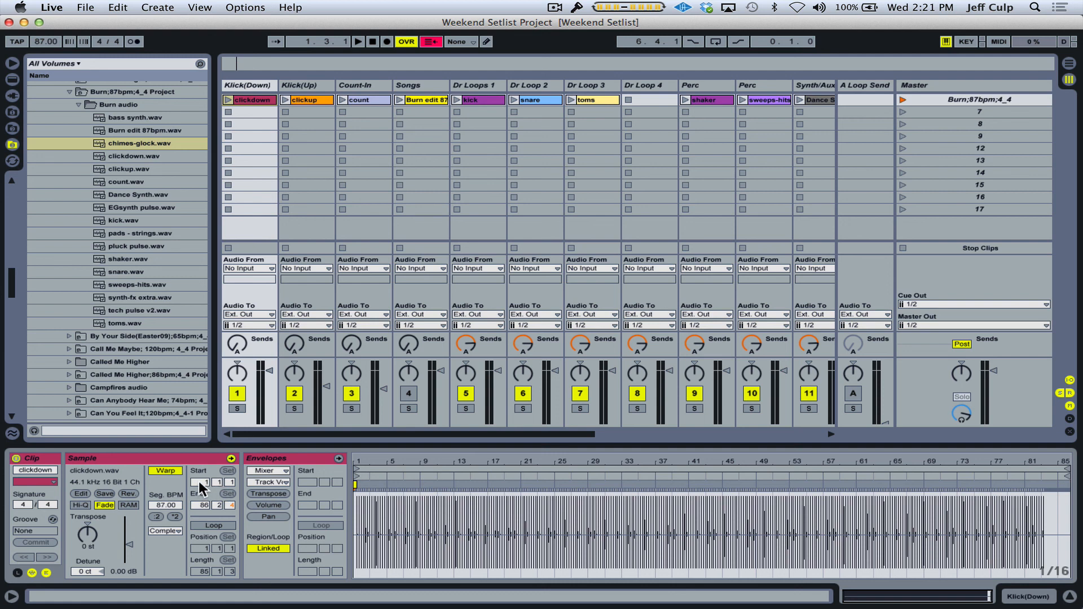
# Set the clickdown clip's Start marker to 2.1.1
pyautogui.click(201, 482)
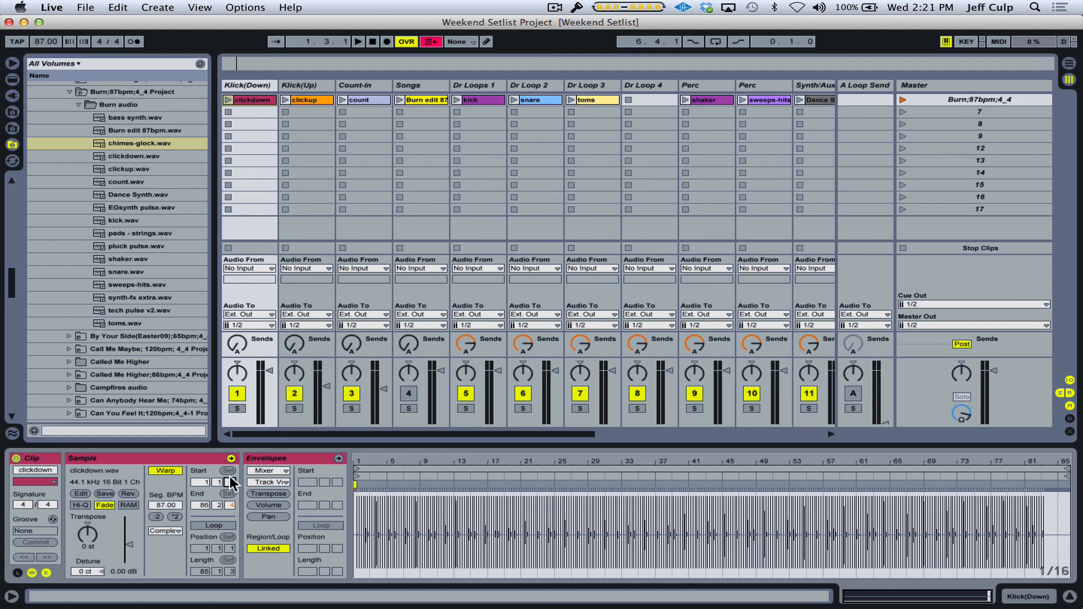
pyautogui.moveTo(251, 482)
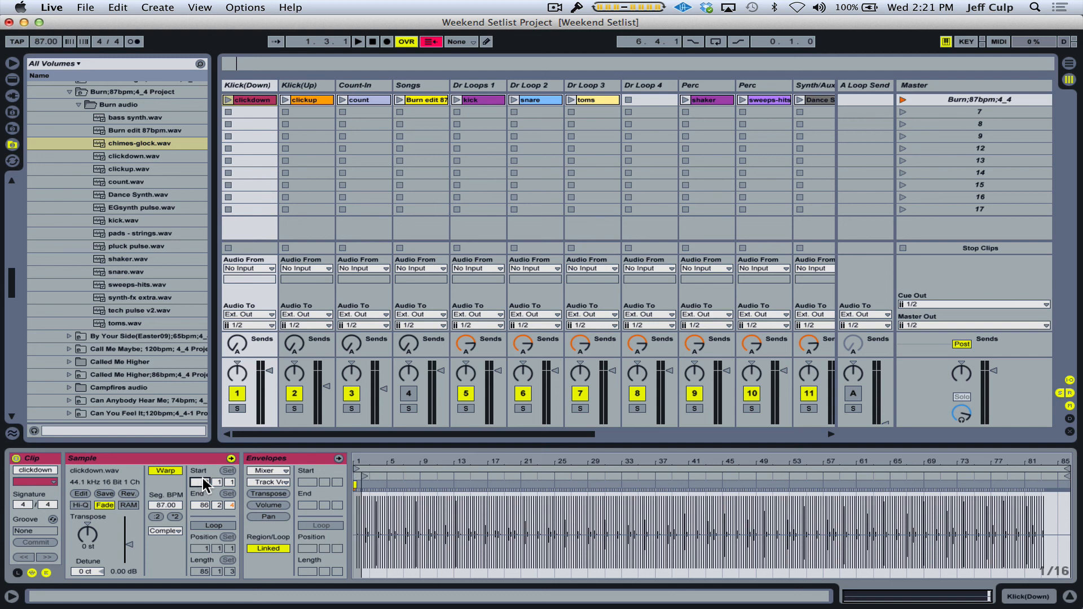
pyautogui.click(204, 482)
pyautogui.write('2')
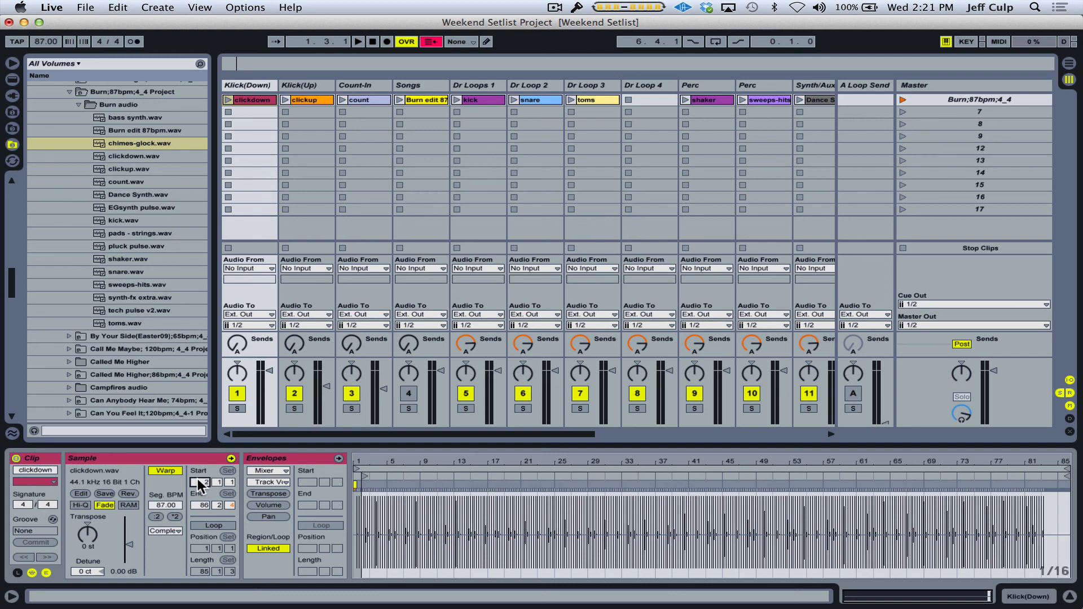
pyautogui.moveTo(198, 489)
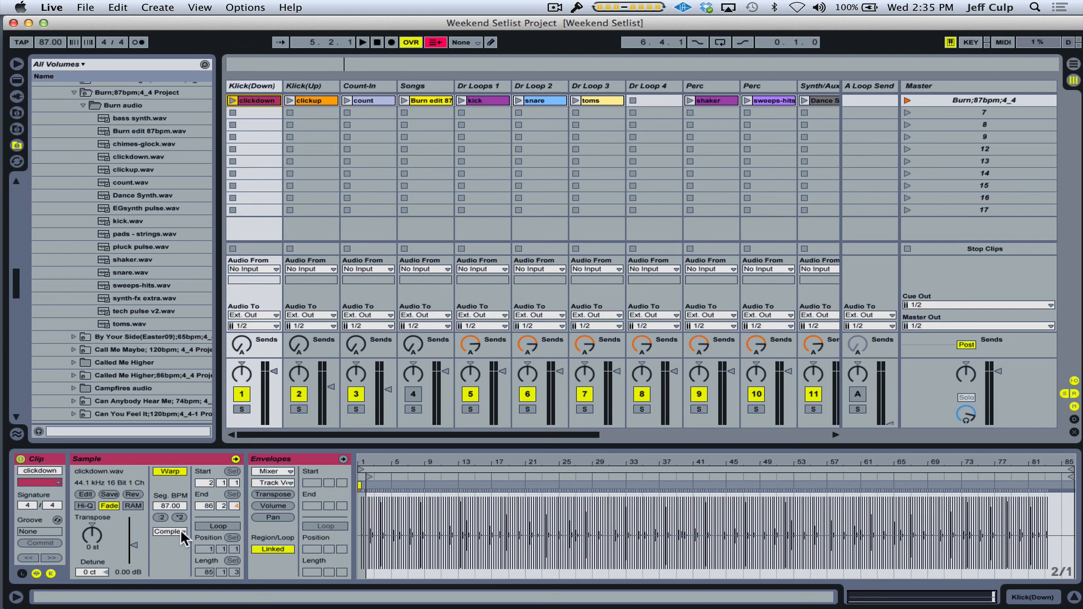
# Switch the clickdown clip from Complex to Beats warp mode, preserving 1/4-note transients
pyautogui.click(169, 531)
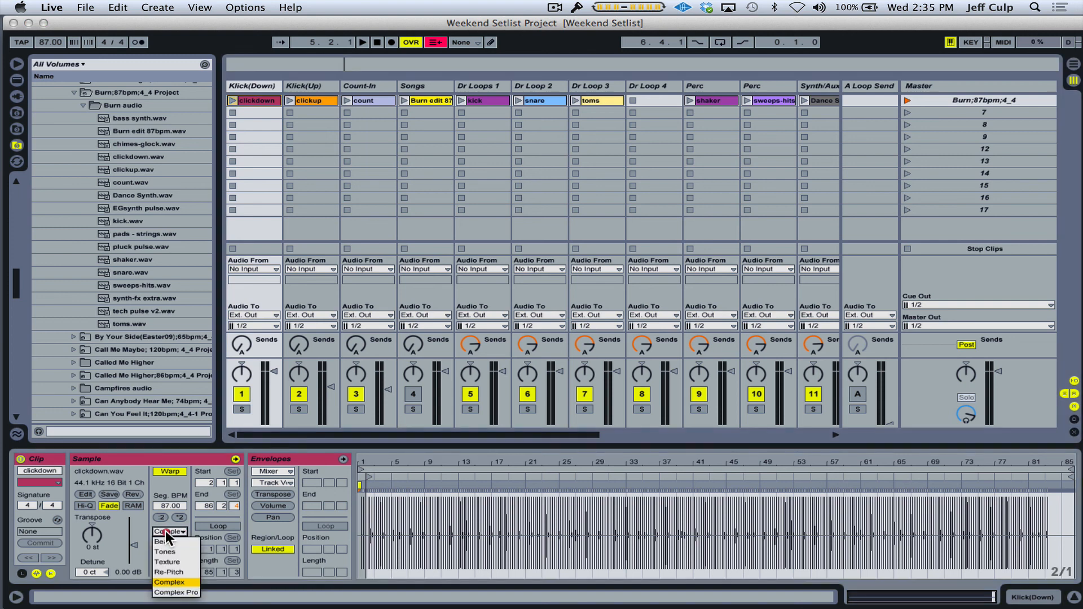
pyautogui.moveTo(171, 589)
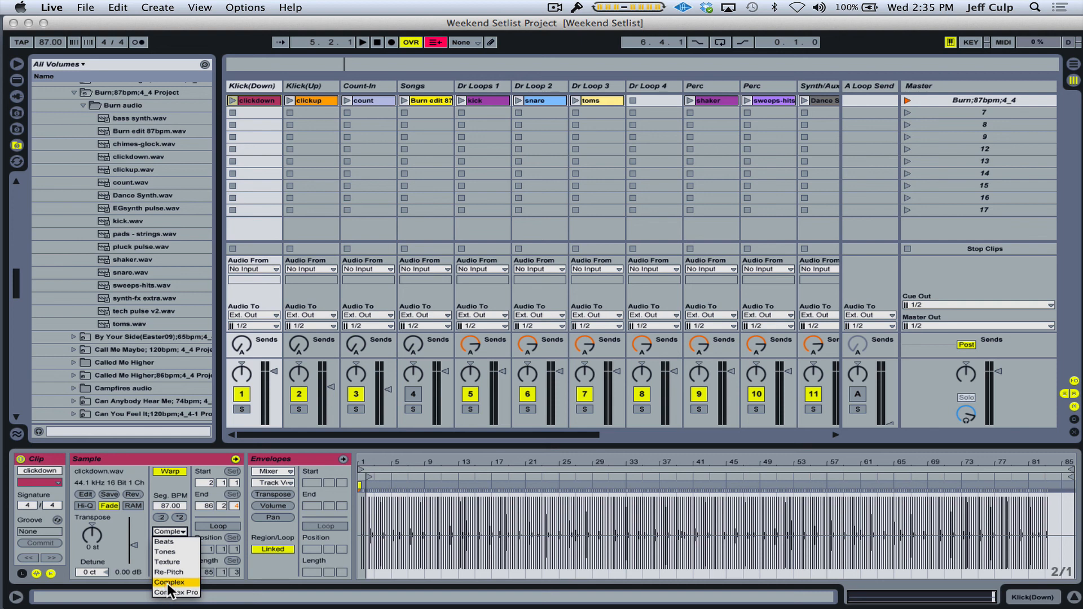
pyautogui.click(170, 531)
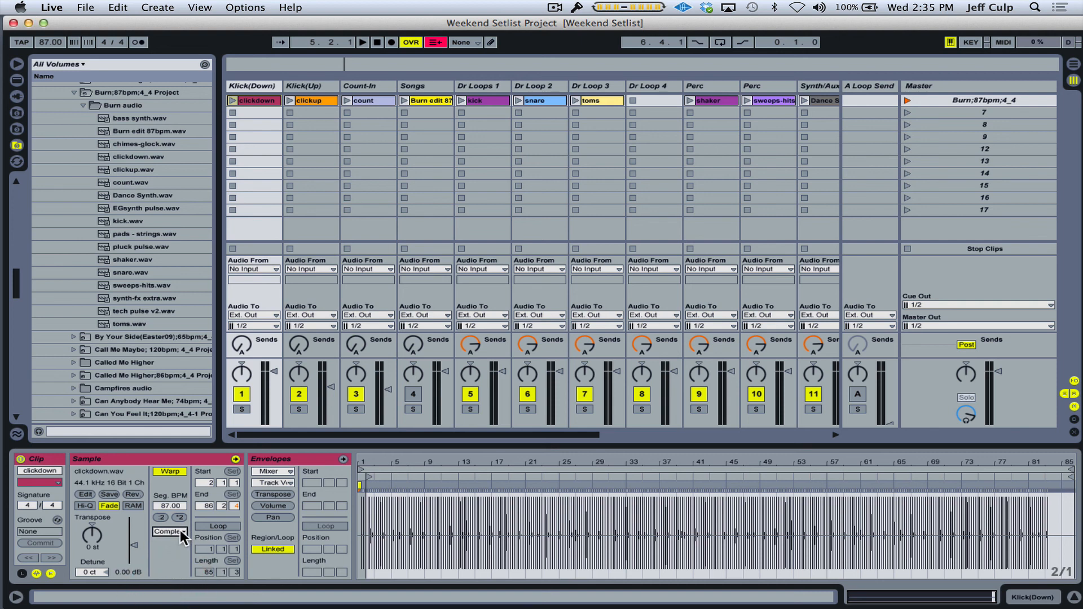
pyautogui.click(170, 532)
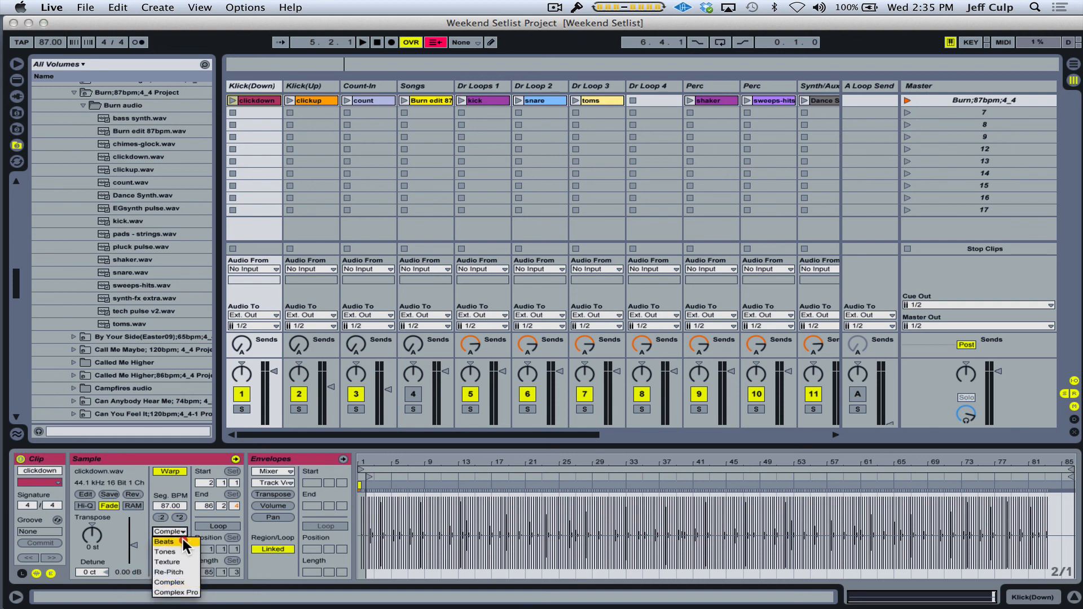
pyautogui.moveTo(166, 547)
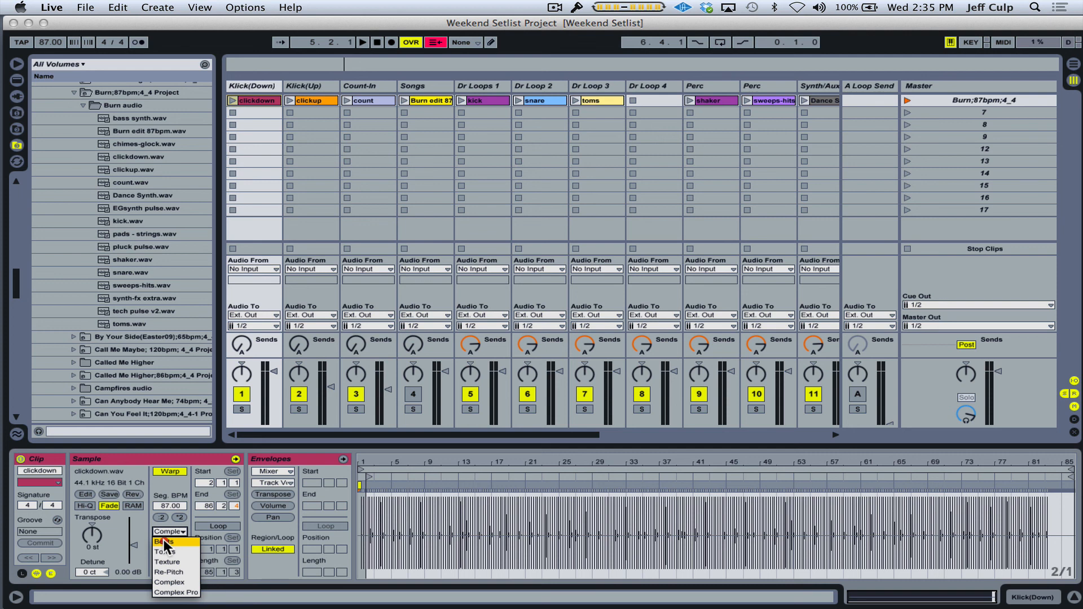
pyautogui.click(165, 543)
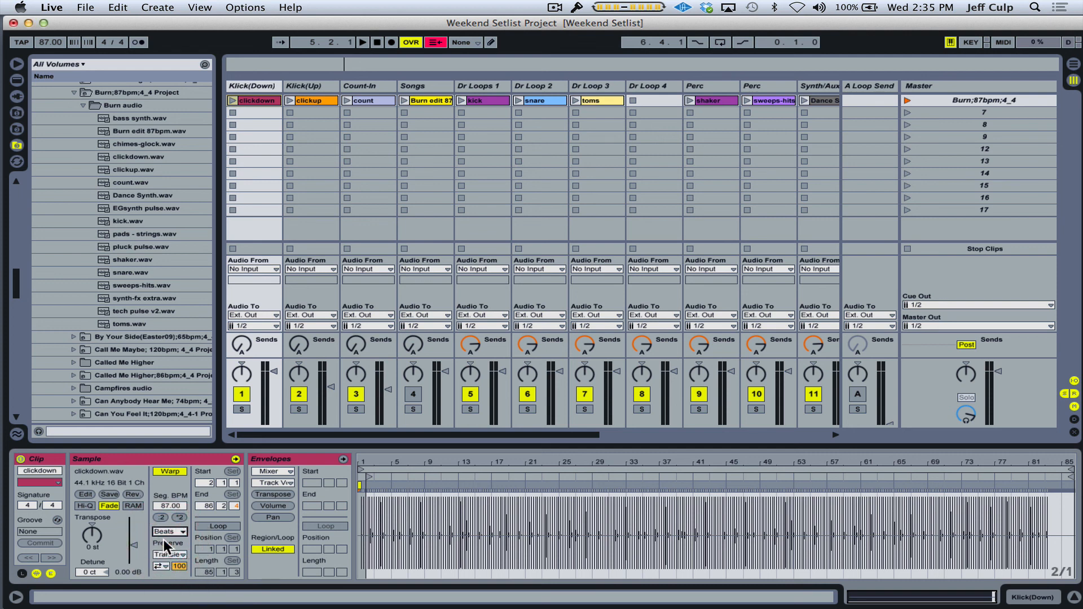
pyautogui.moveTo(180, 543)
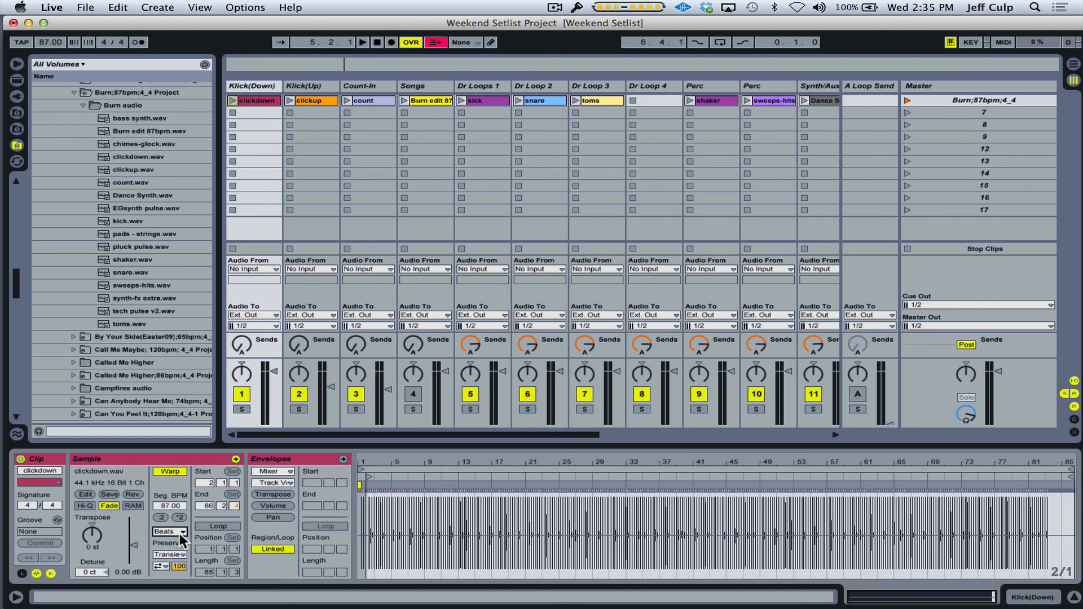
pyautogui.moveTo(167, 561)
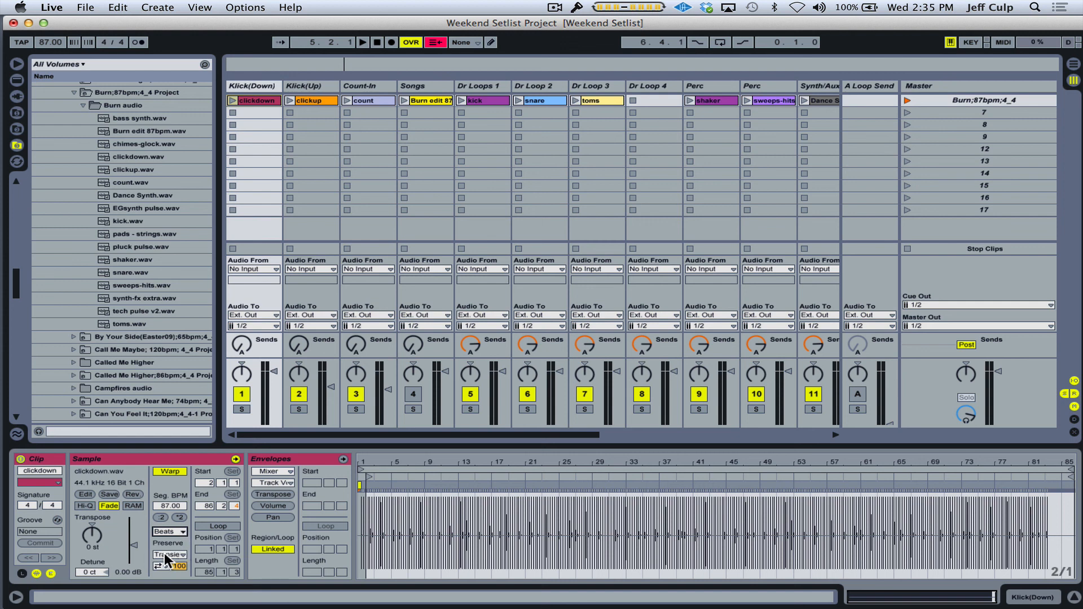
pyautogui.click(166, 554)
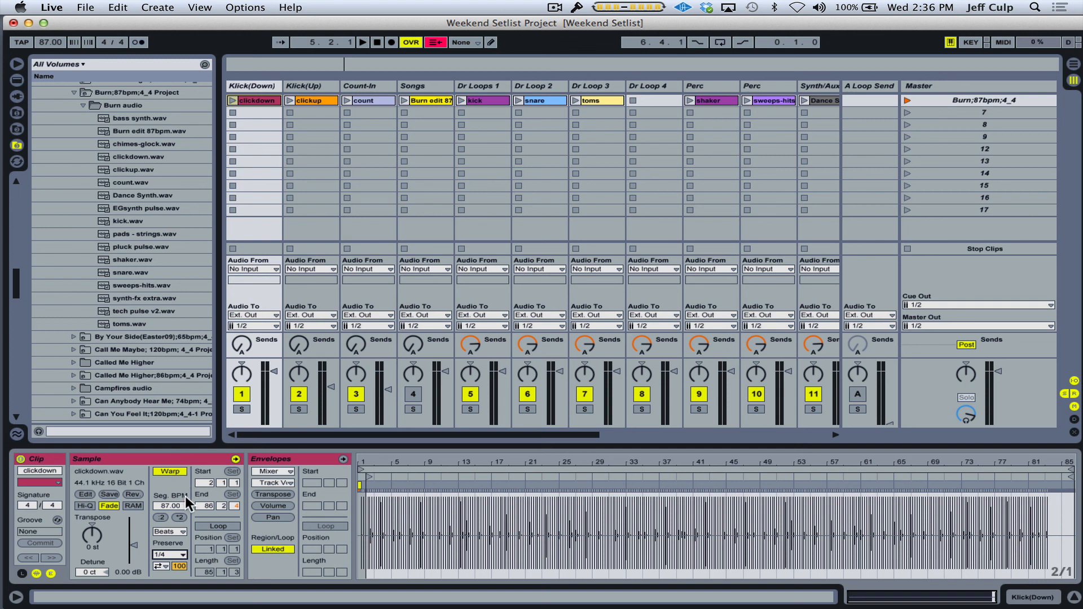
# Keep Beats warp mode, enable Loop on clickdown, and select the clickup clip
pyautogui.click(168, 531)
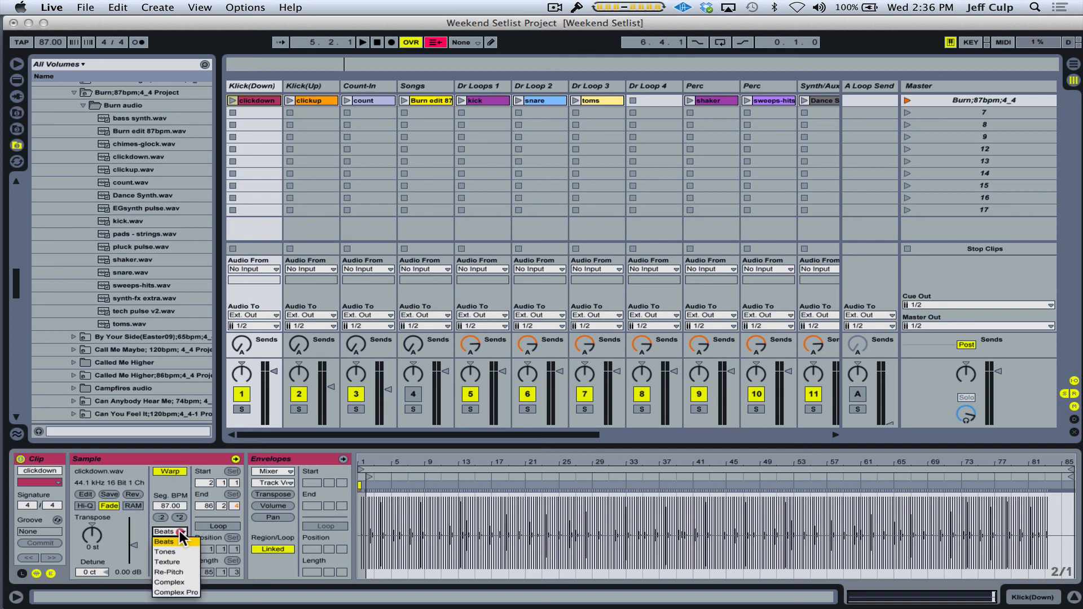
pyautogui.moveTo(166, 552)
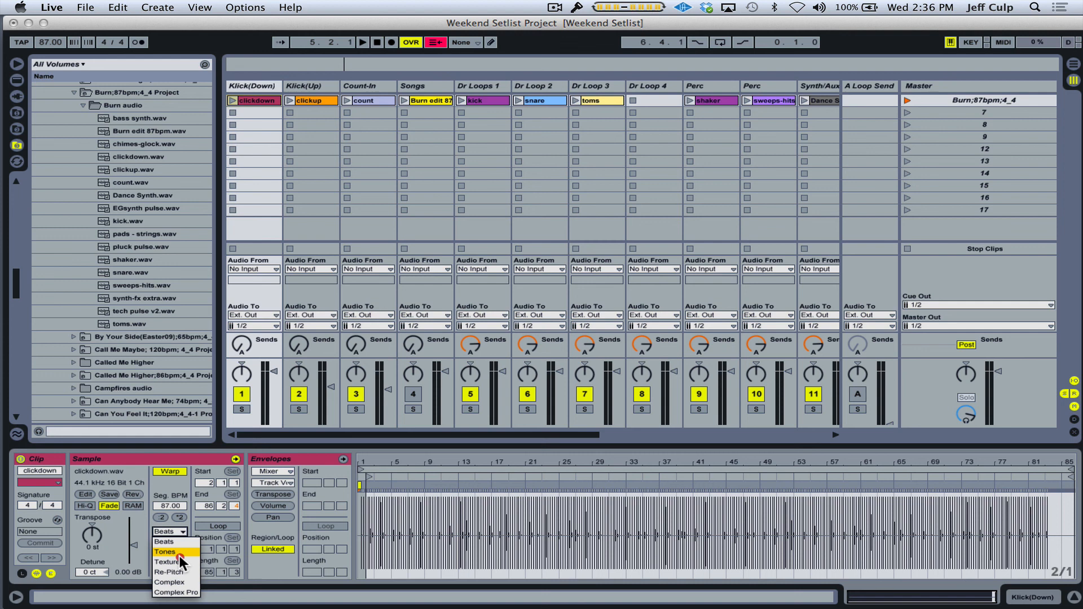
pyautogui.moveTo(180, 572)
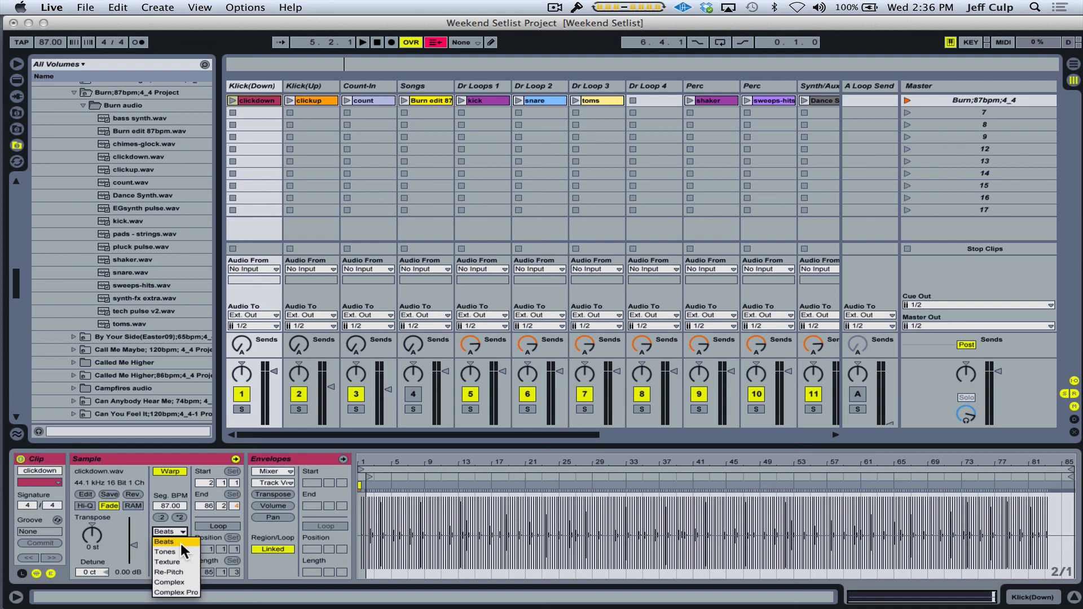
pyautogui.click(163, 541)
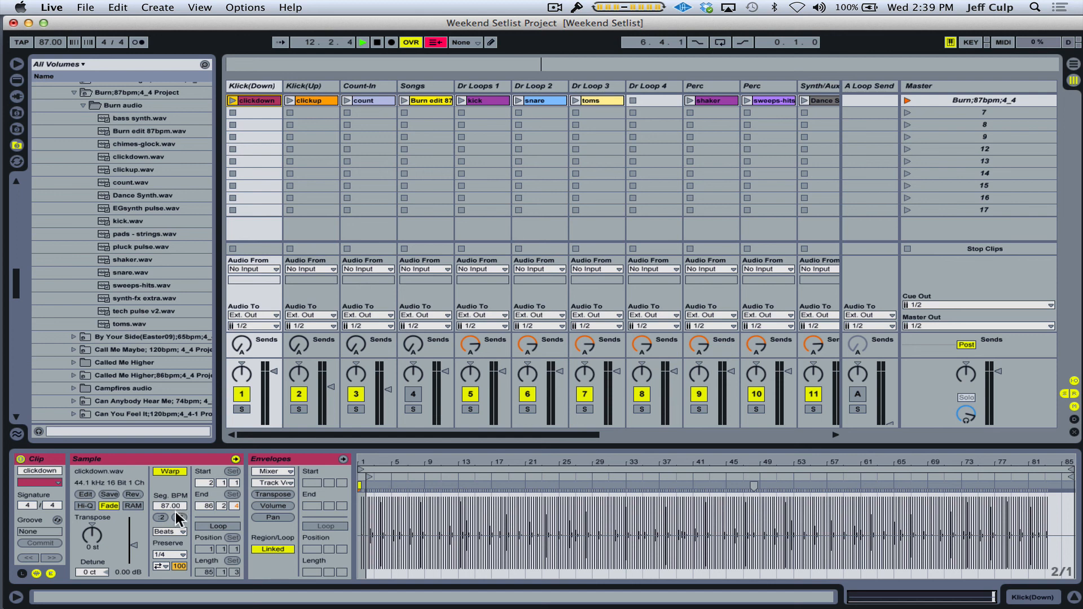
pyautogui.click(217, 525)
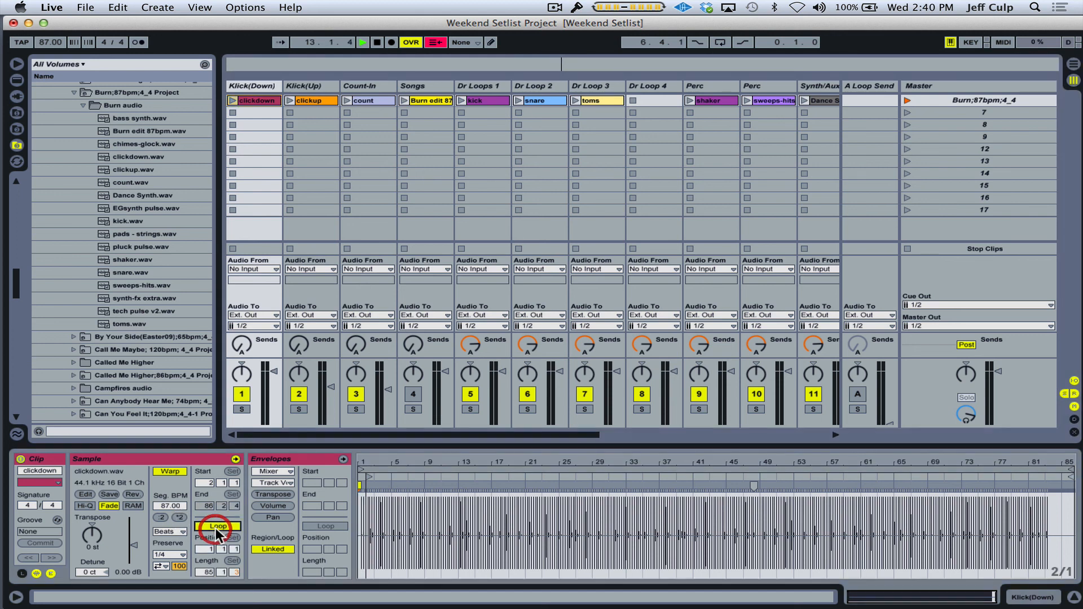
pyautogui.click(218, 525)
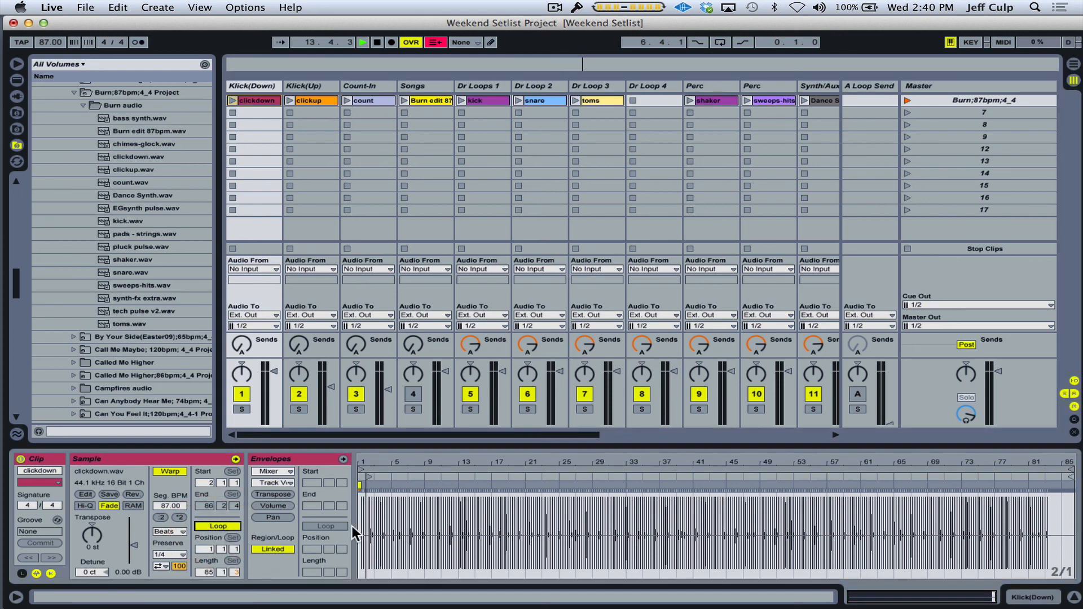
pyautogui.click(217, 526)
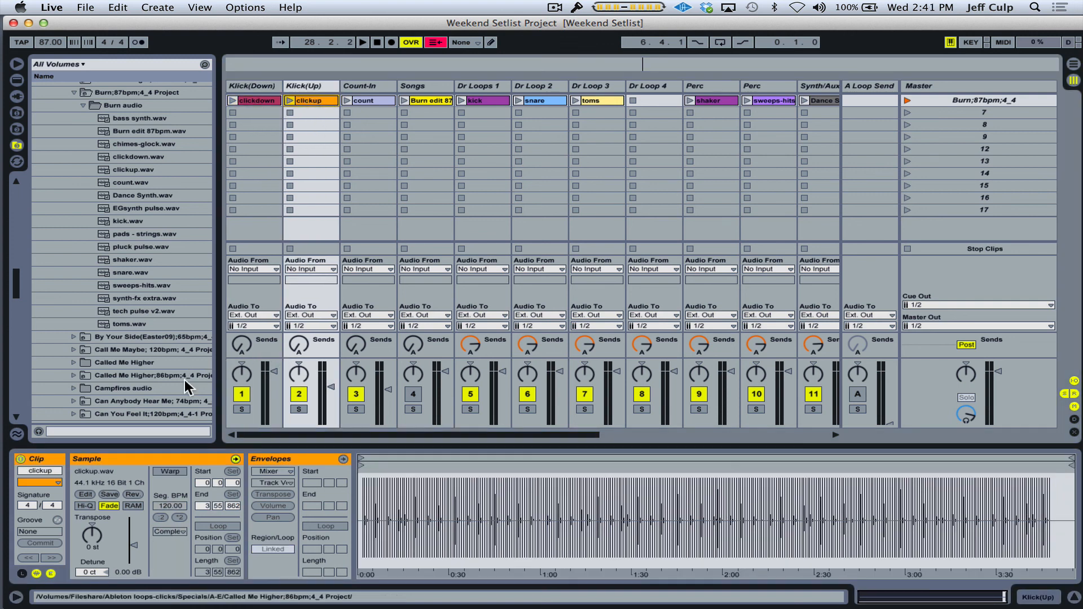
# Turn Warp on for the clickup clip, reading 87 BPM from bar 2 to 86
pyautogui.click(169, 471)
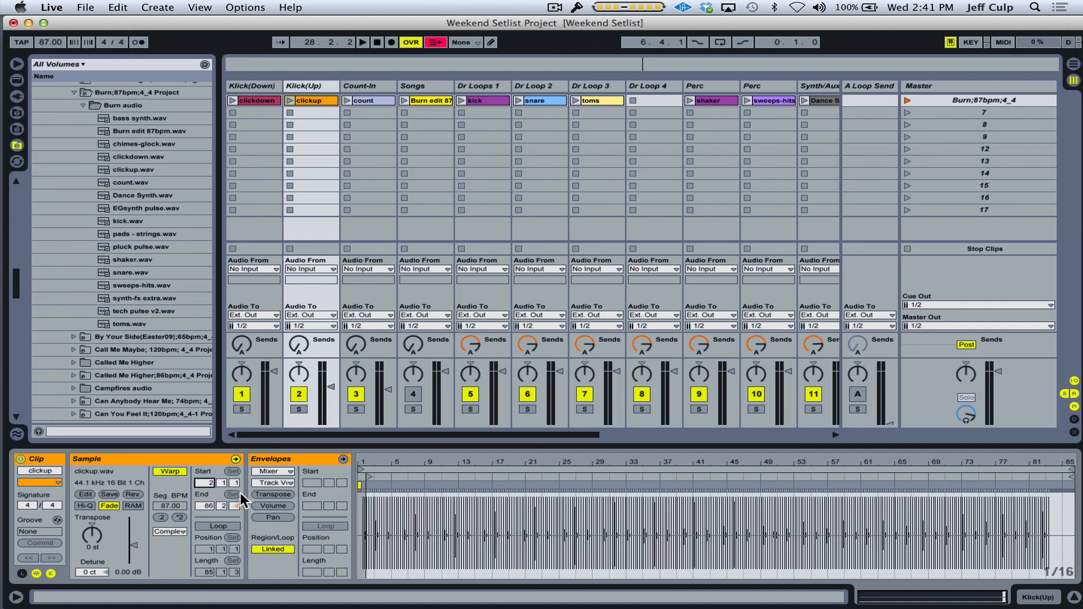
pyautogui.moveTo(242, 523)
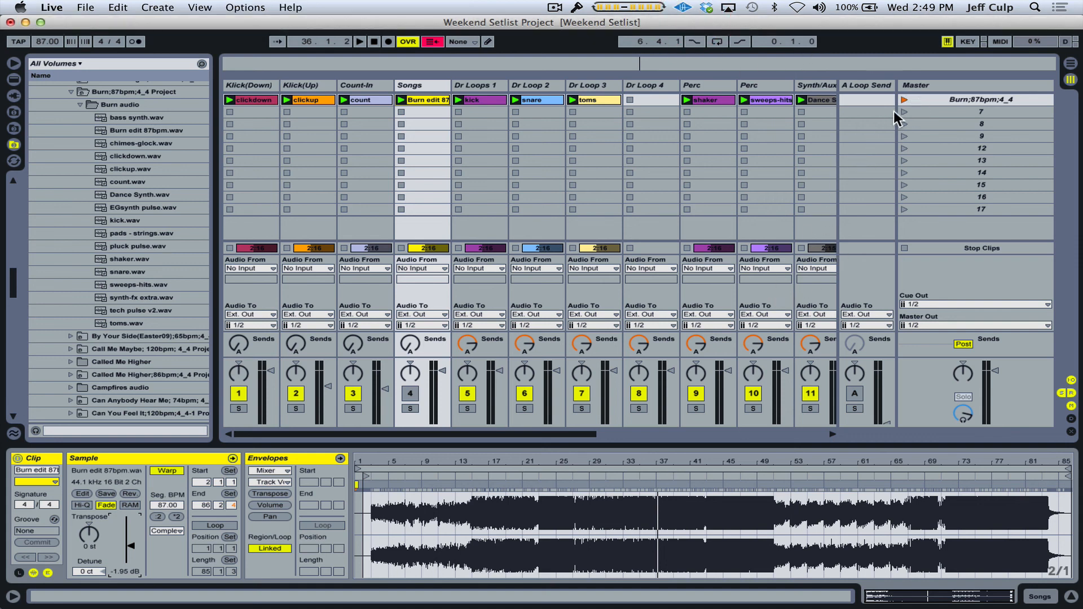
# Launch the Burn scene, solo track 11 Synth/Aux 1 briefly, then unsolo and stop
pyautogui.click(974, 99)
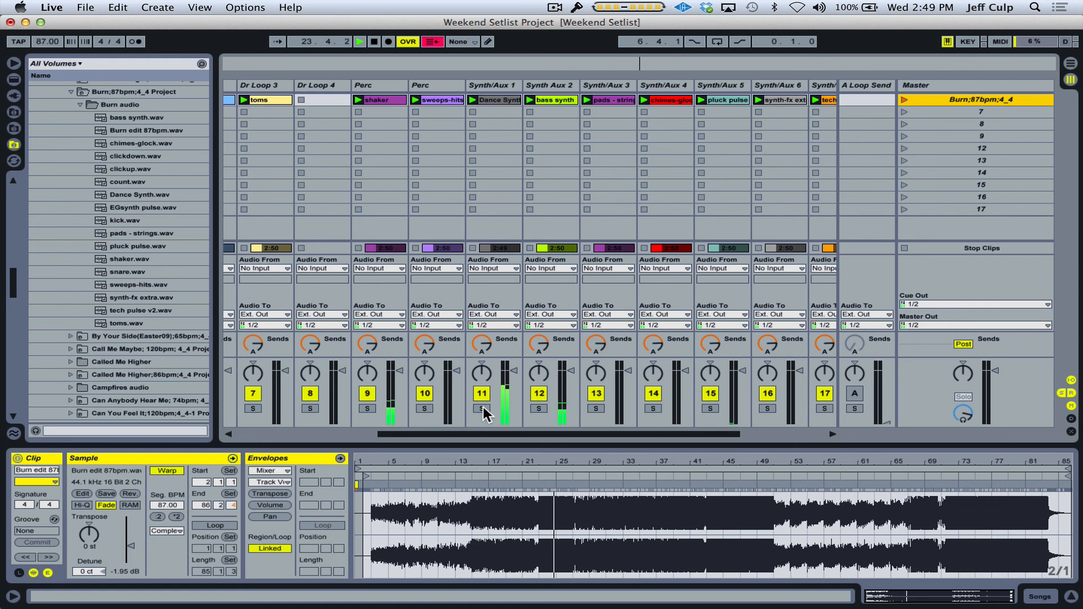
pyautogui.click(482, 408)
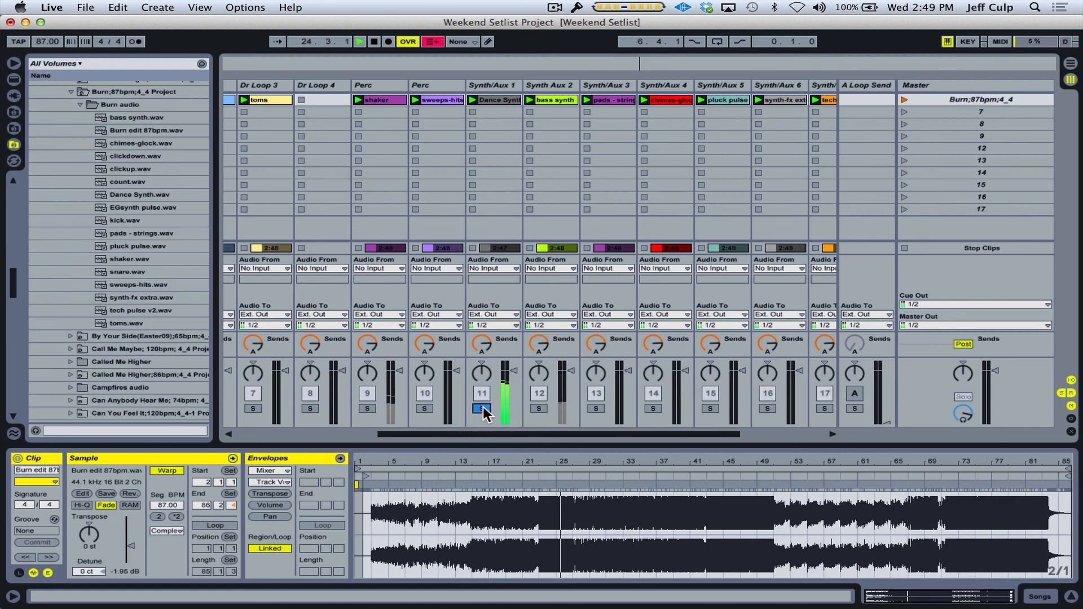
pyautogui.click(539, 408)
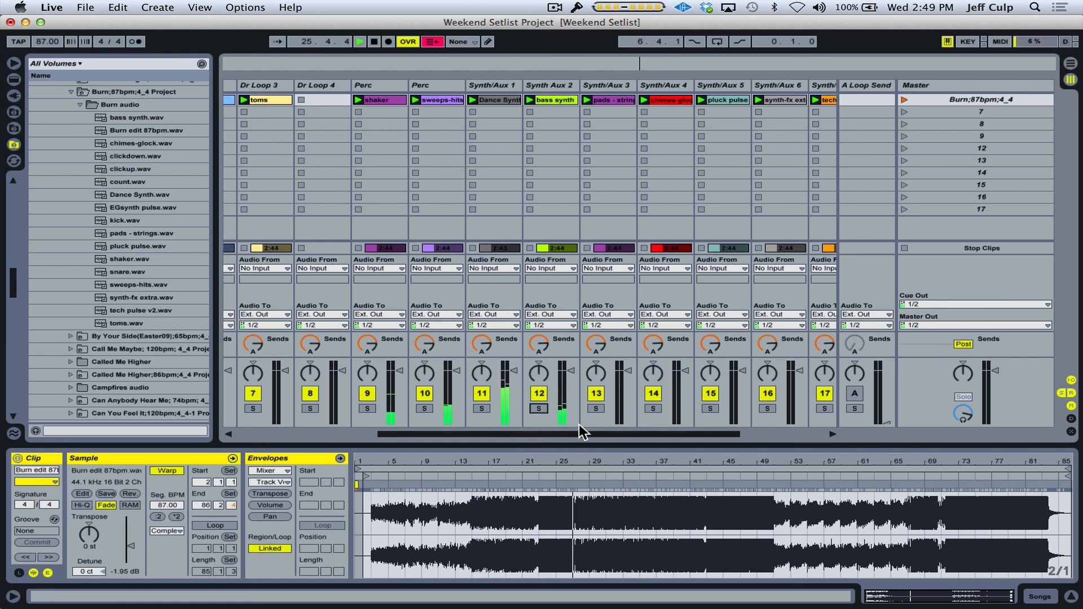
pyautogui.click(709, 409)
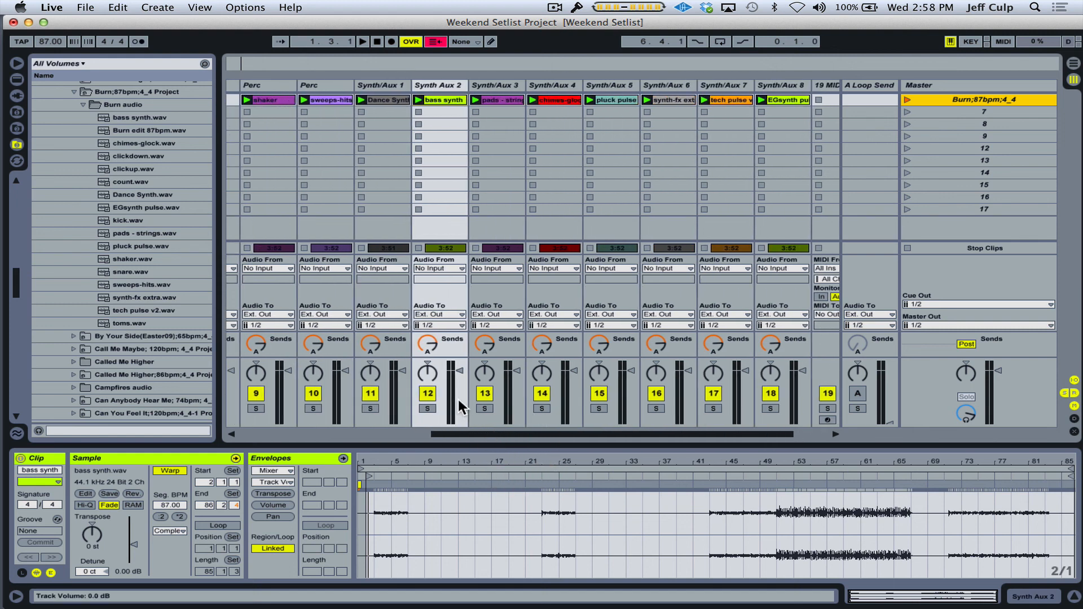
pyautogui.moveTo(485, 192)
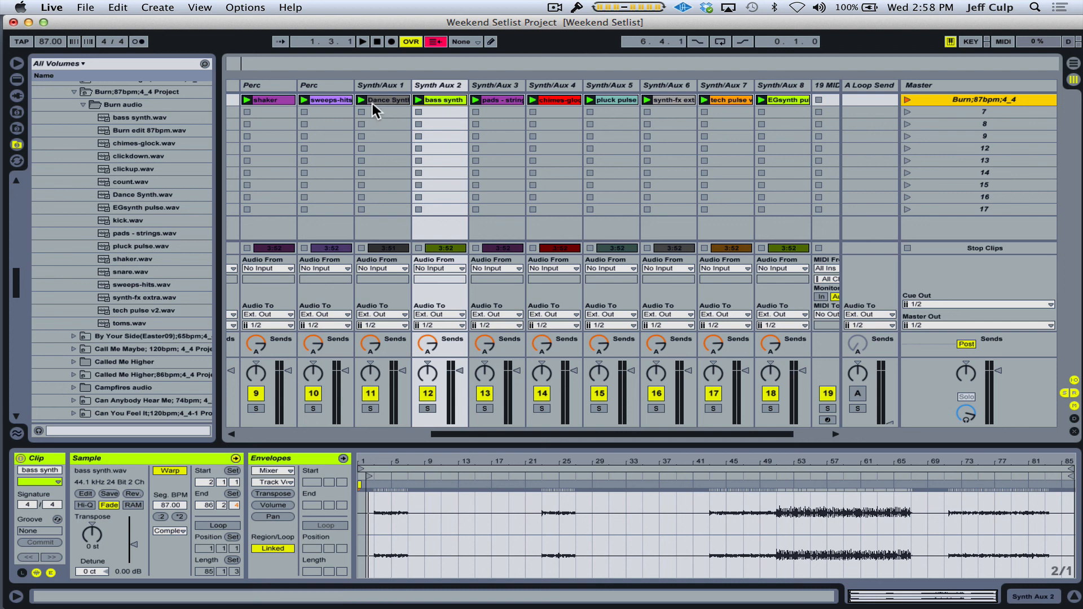
# Lower the Dance Synth clip gain to 1.88 dB, audition the Burn scene, then stop it
pyautogui.click(382, 99)
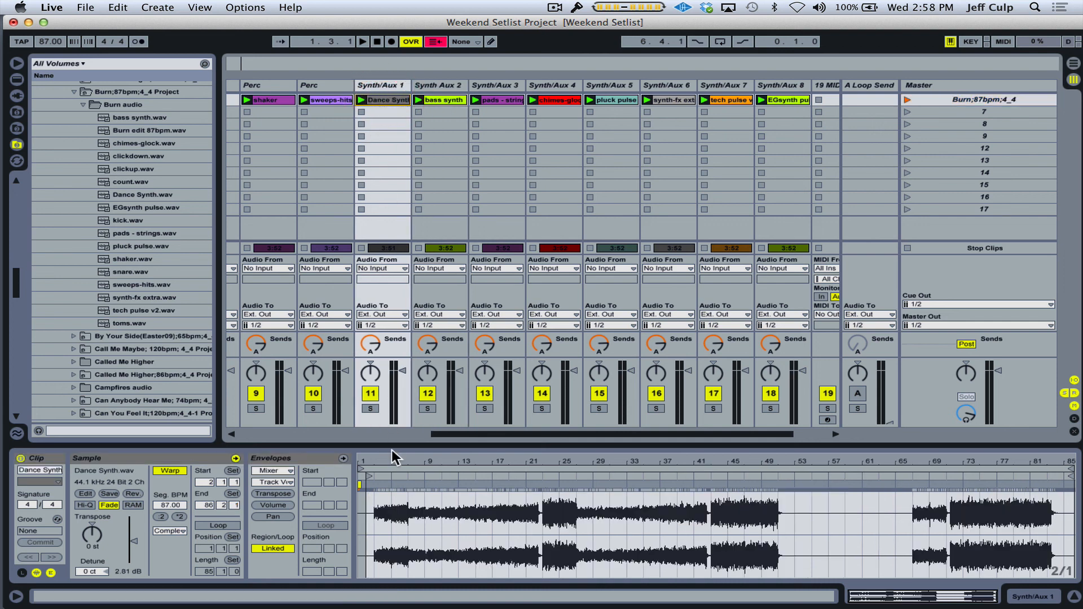
pyautogui.moveTo(401, 464)
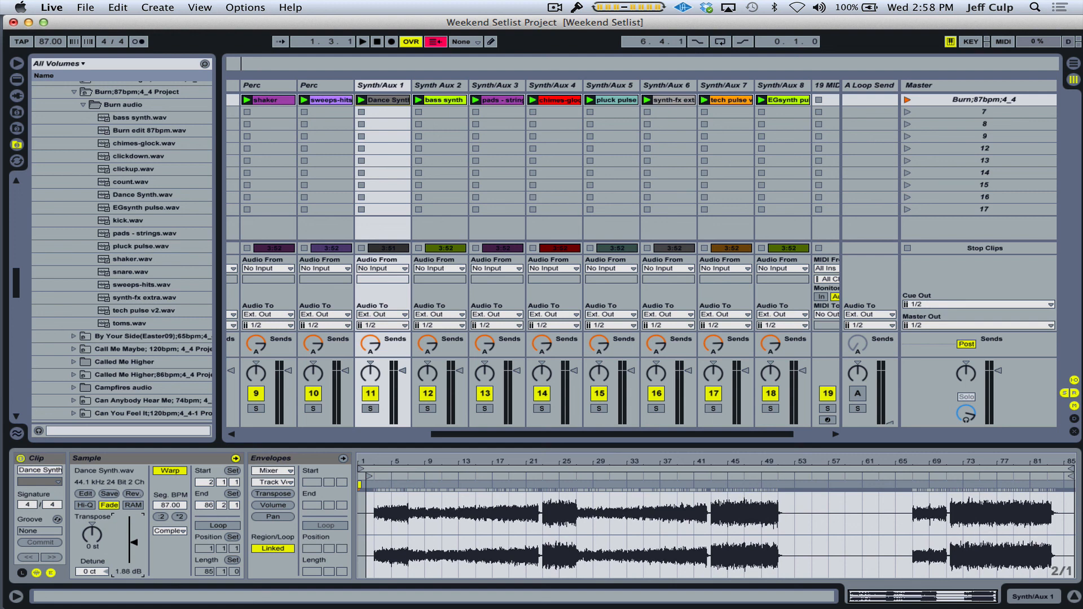
pyautogui.moveTo(403, 358)
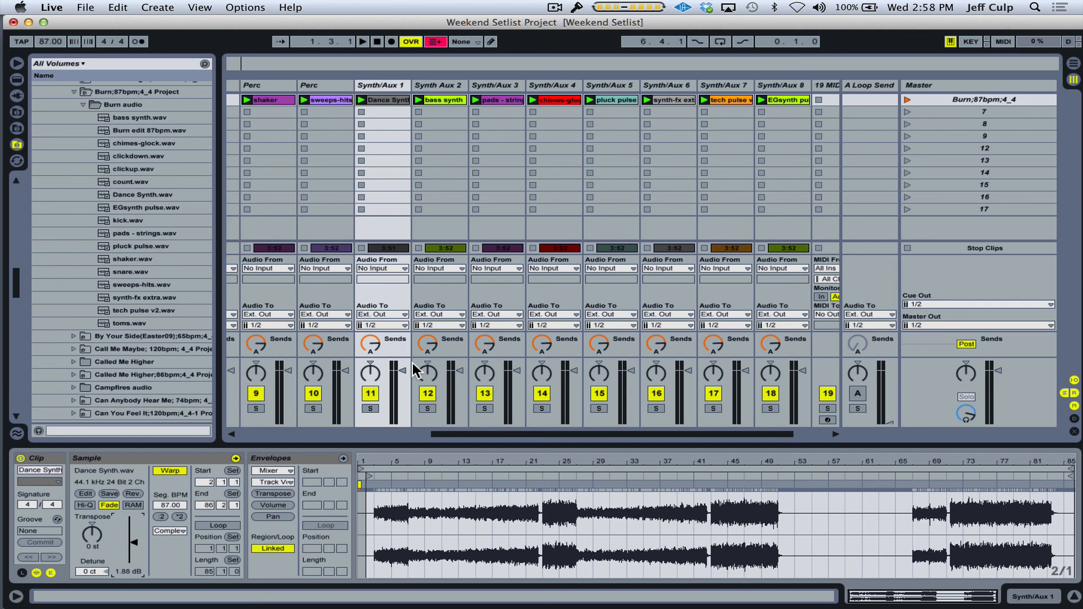
pyautogui.moveTo(959, 137)
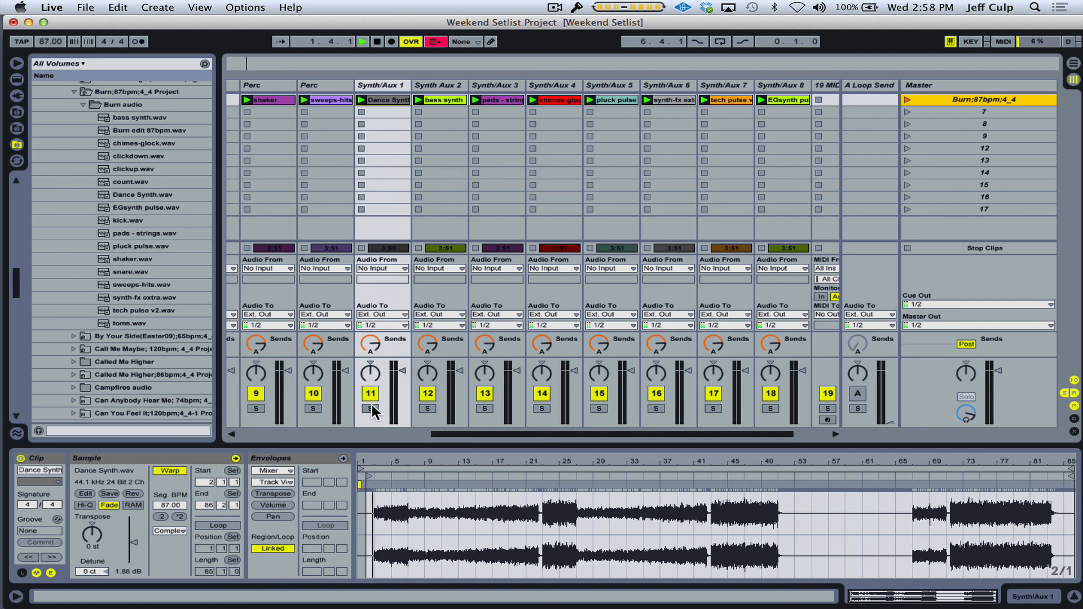
pyautogui.click(370, 409)
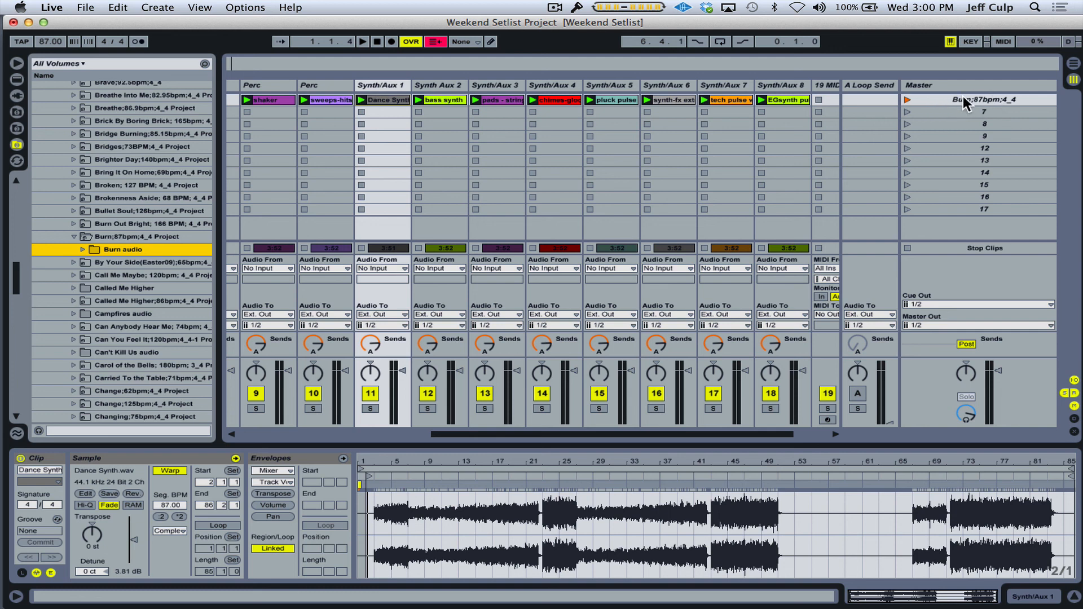
# Rename the scene to 'Burn (Bbm);87bpm;4_4' and select the Burn project folder
pyautogui.rightClick(979, 99)
pyautogui.write(' (Bbm)')
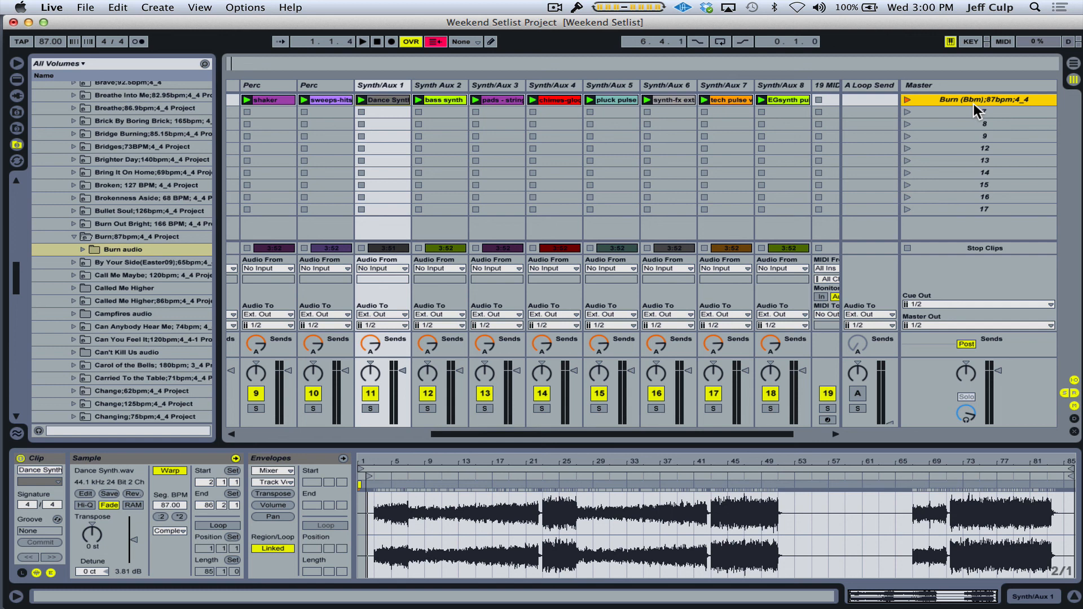
pyautogui.moveTo(973, 102)
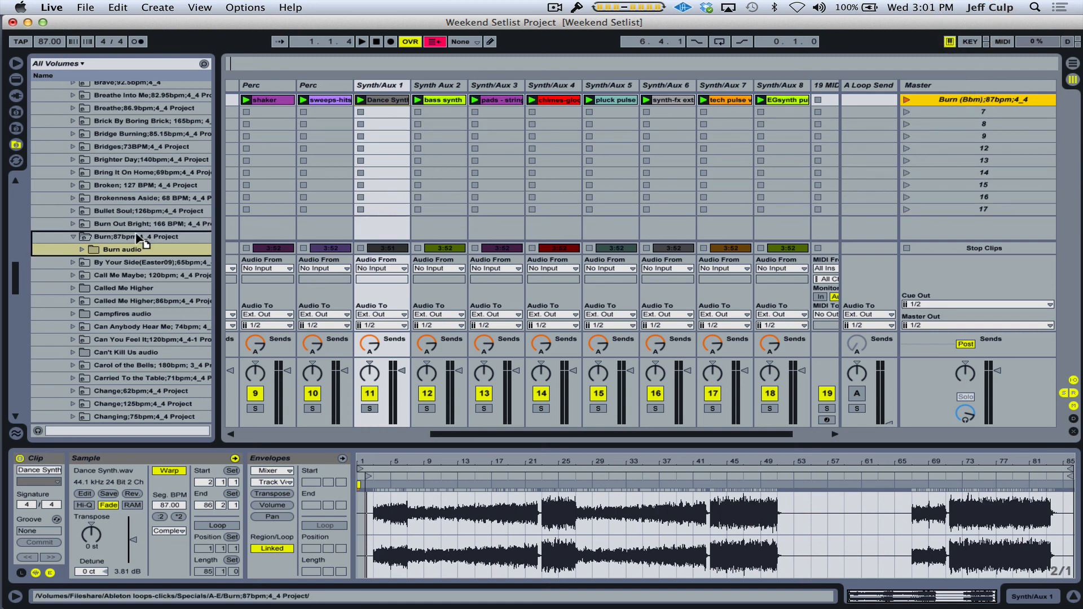
pyautogui.click(146, 263)
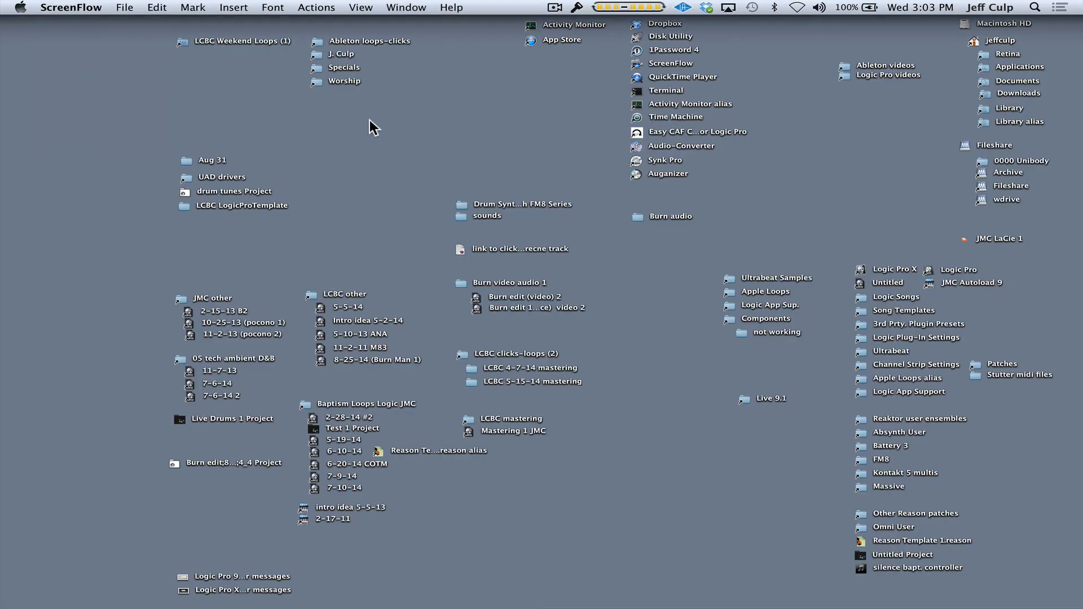
# In Ableton loops-clicks, move Weekend Setlist Project 2 to Trash and confirm Delete
pyautogui.doubleClick(368, 40)
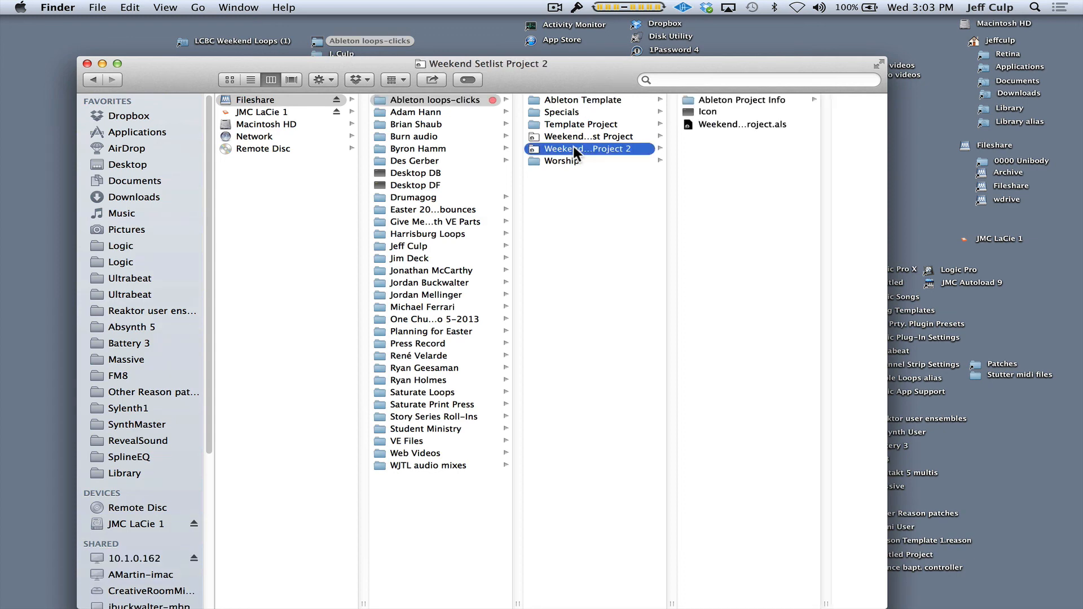
pyautogui.rightClick(587, 149)
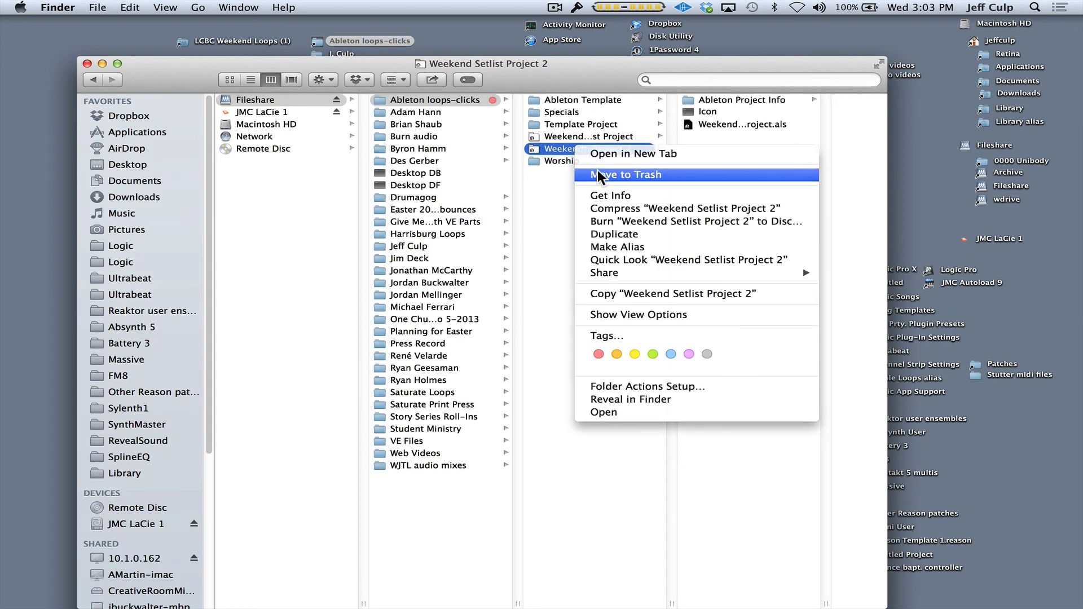
pyautogui.click(624, 175)
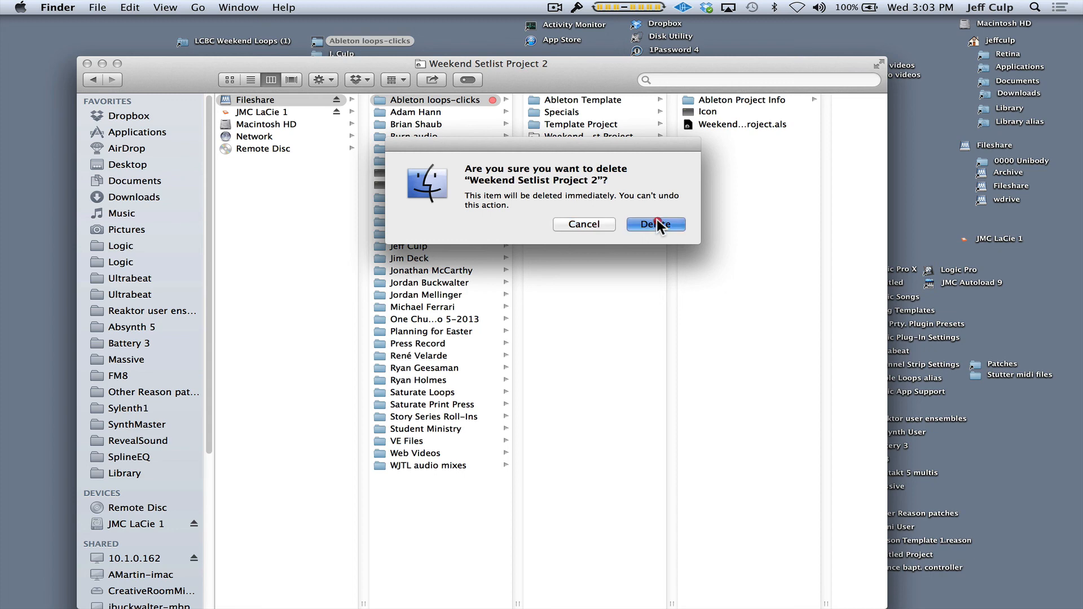
pyautogui.click(655, 223)
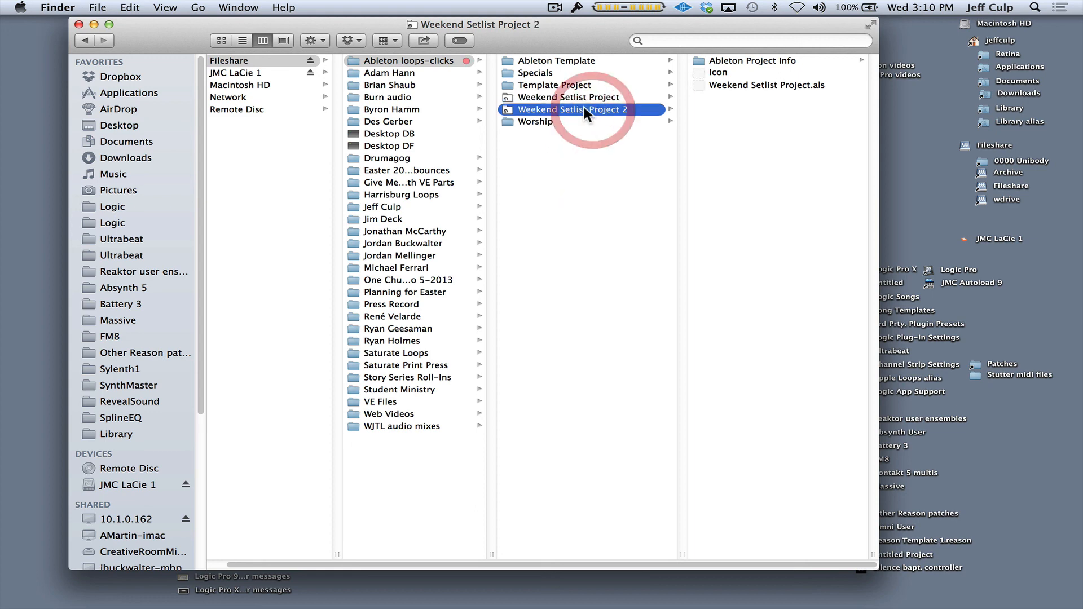
# Rename the remaining project folder to 'Aug 31'
pyautogui.click(572, 110)
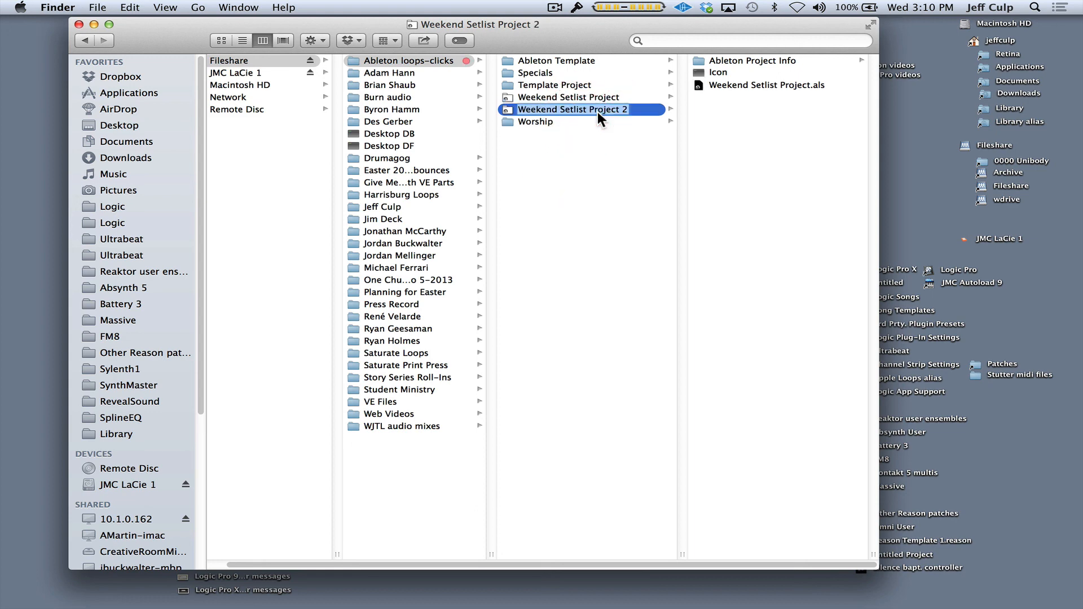
pyautogui.write('Aug 31')
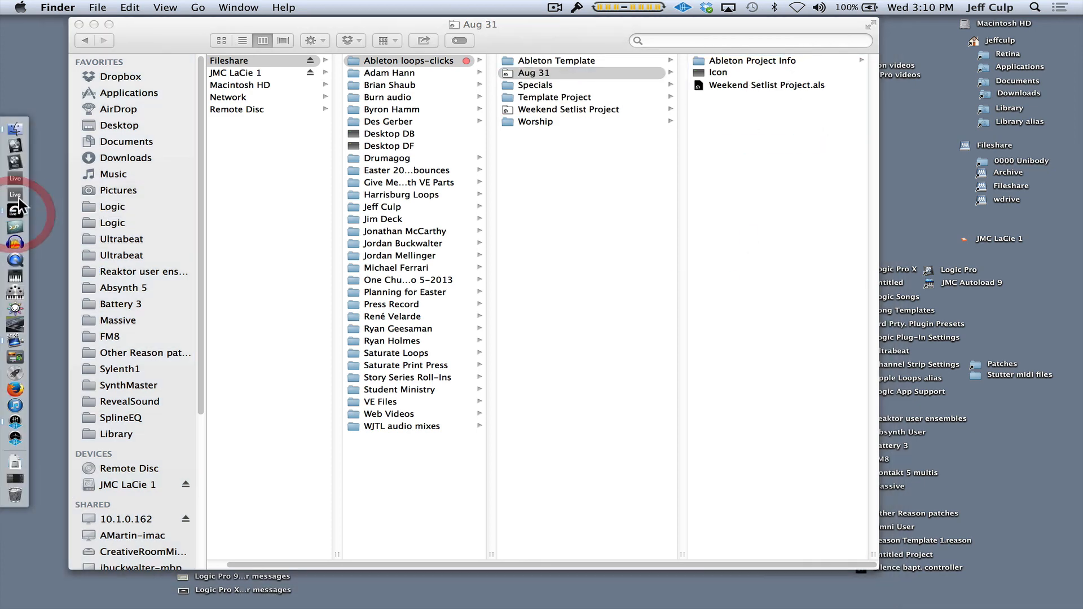
# Back in Live, load Breaking Through;133bpm;4_4 Project into the Aug 31 set's Session View
pyautogui.click(15, 195)
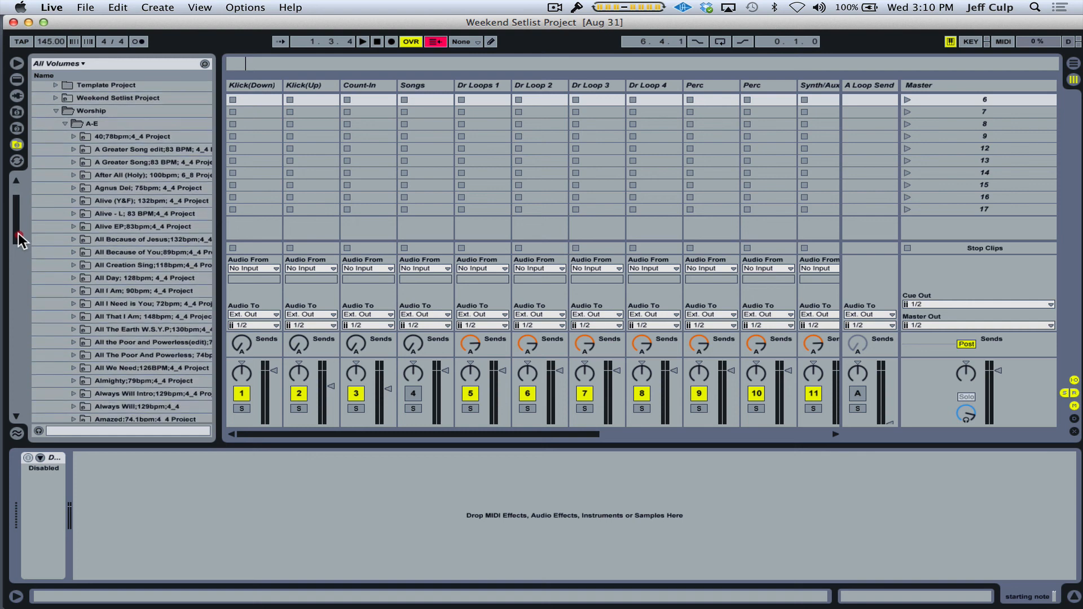
pyautogui.scroll(-3)
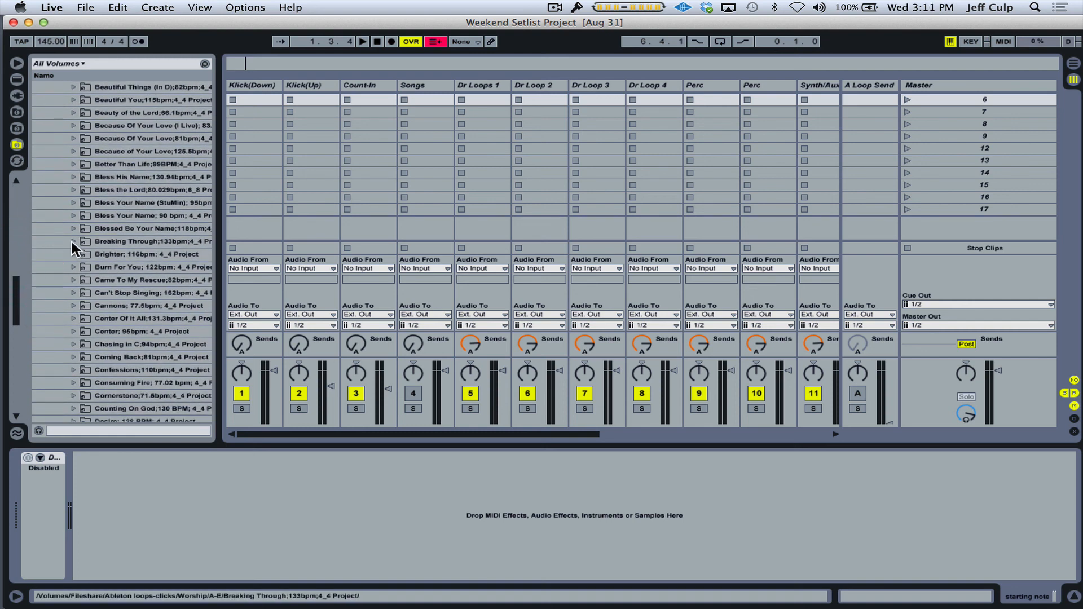
pyautogui.click(72, 241)
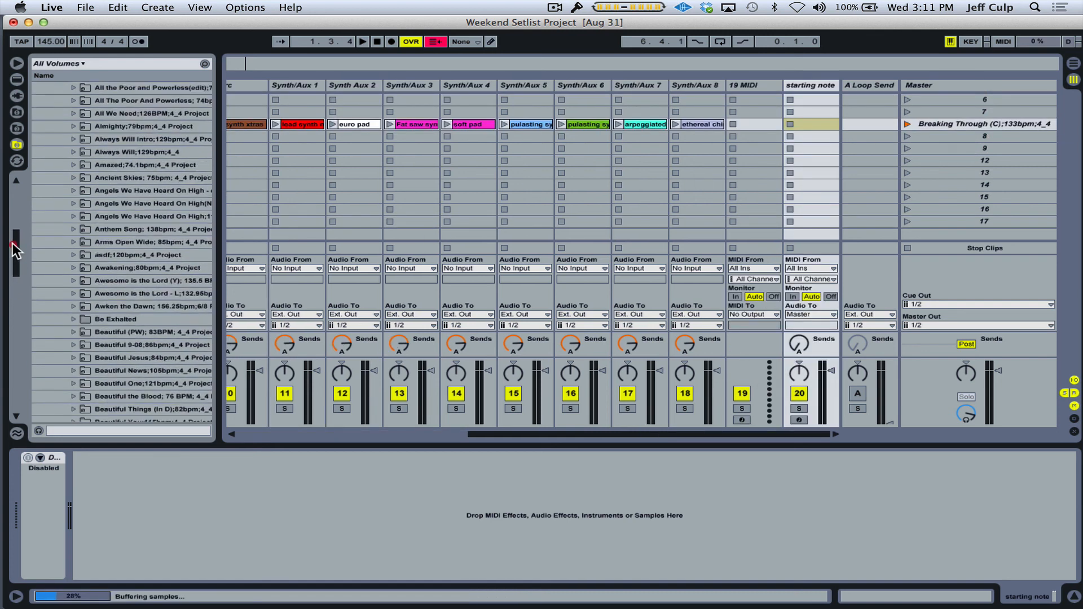
# Load the Burn and Backfire scenes from the Specials A-E folder into the set
pyautogui.click(91, 190)
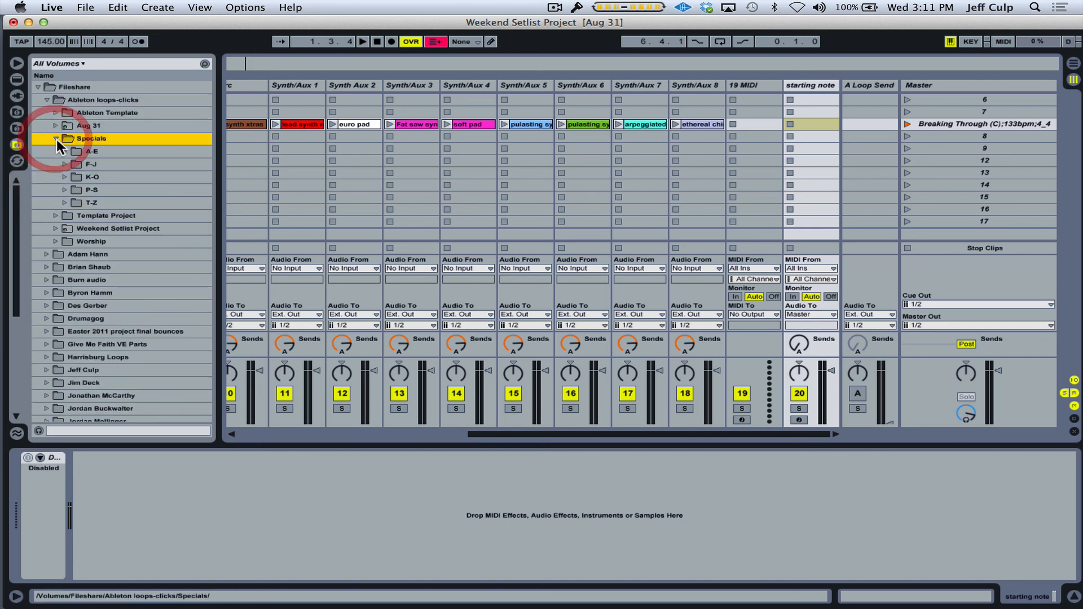
pyautogui.click(56, 151)
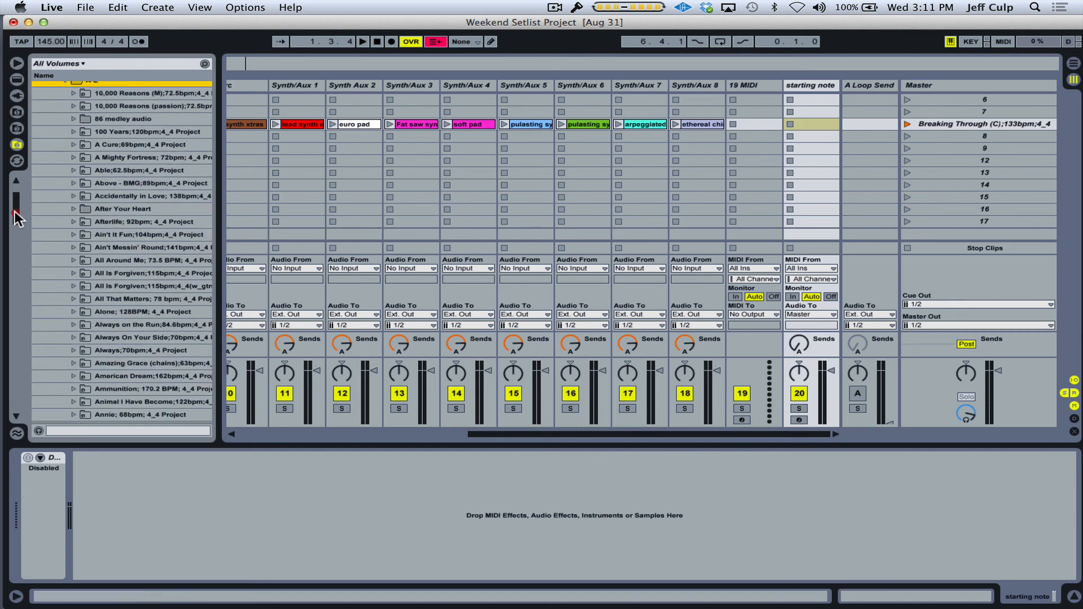
pyautogui.scroll(-3)
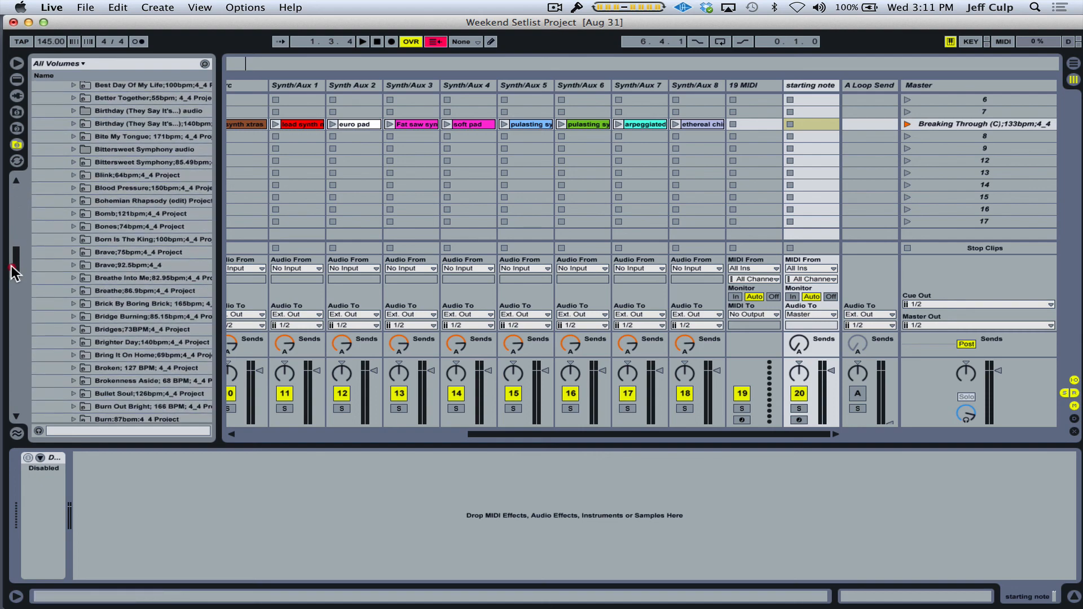
pyautogui.scroll(-3)
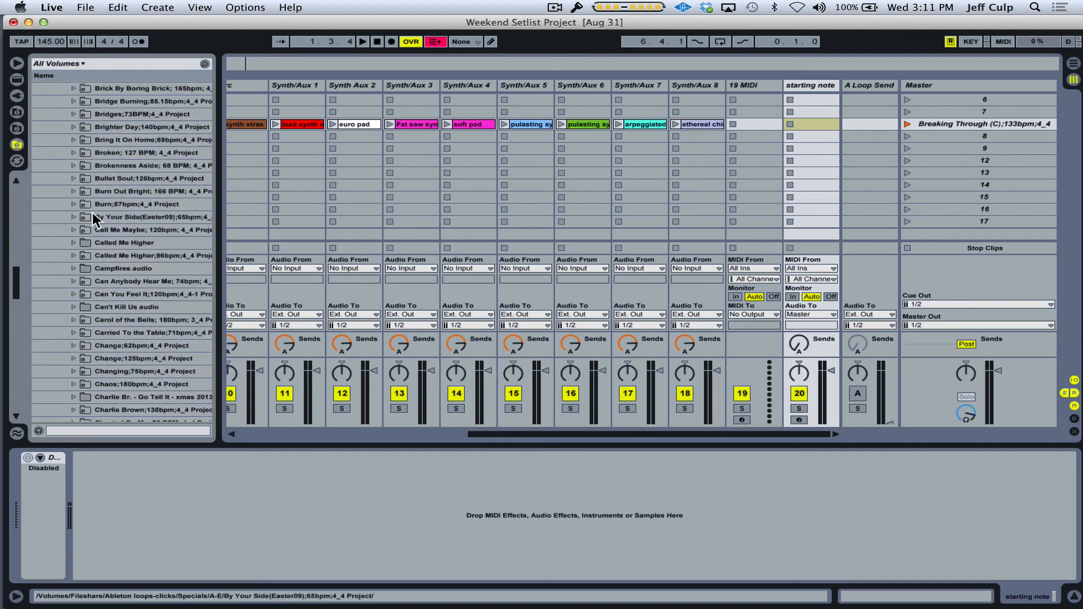
pyautogui.click(71, 204)
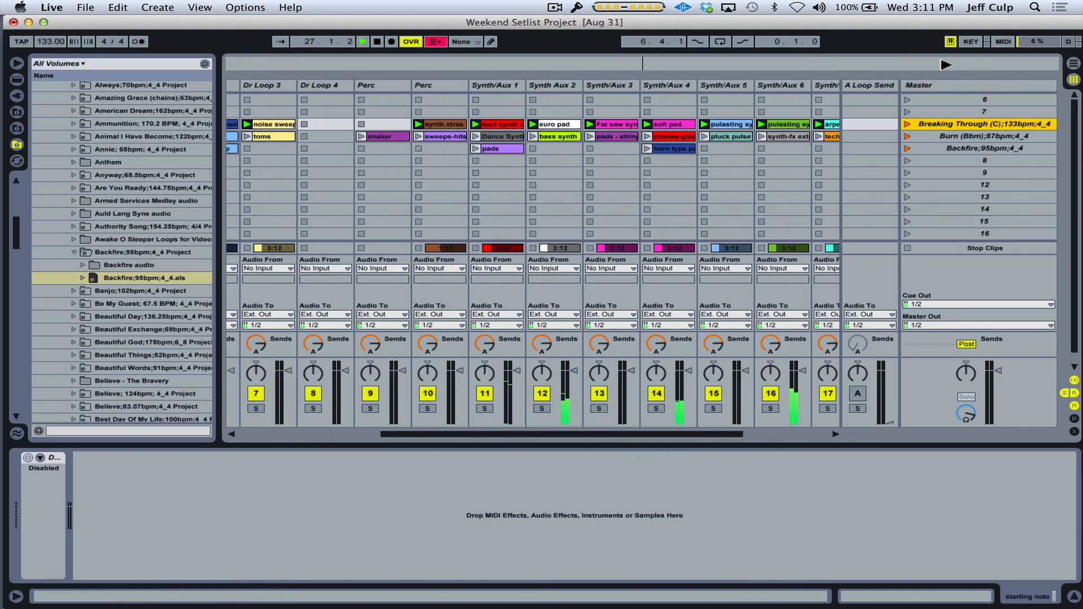
# Launch the Burn scene, then the Backfire scene, to audition them
pyautogui.click(907, 137)
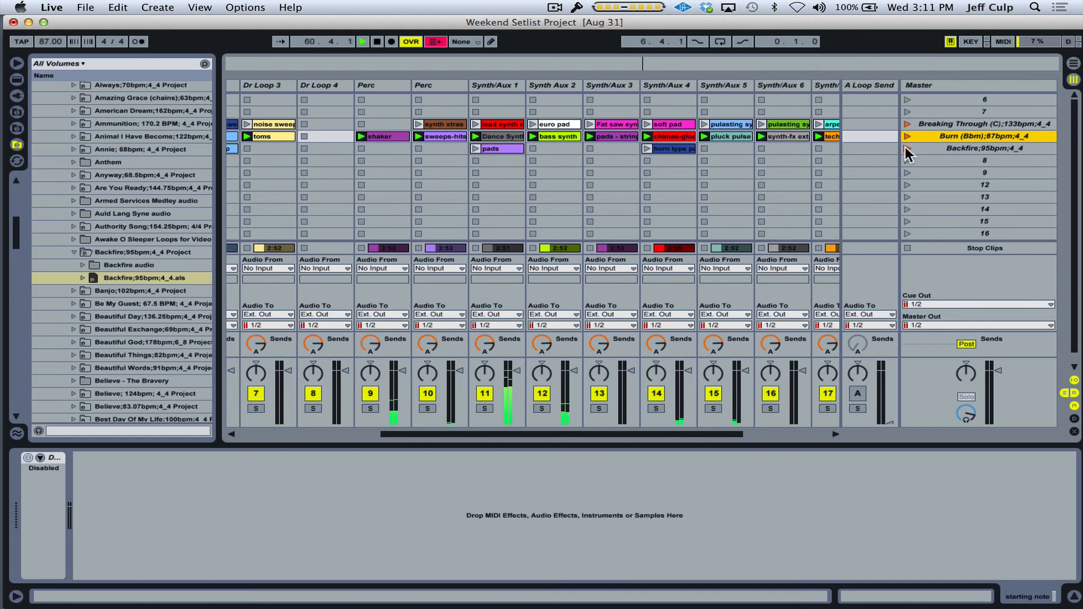
pyautogui.click(907, 149)
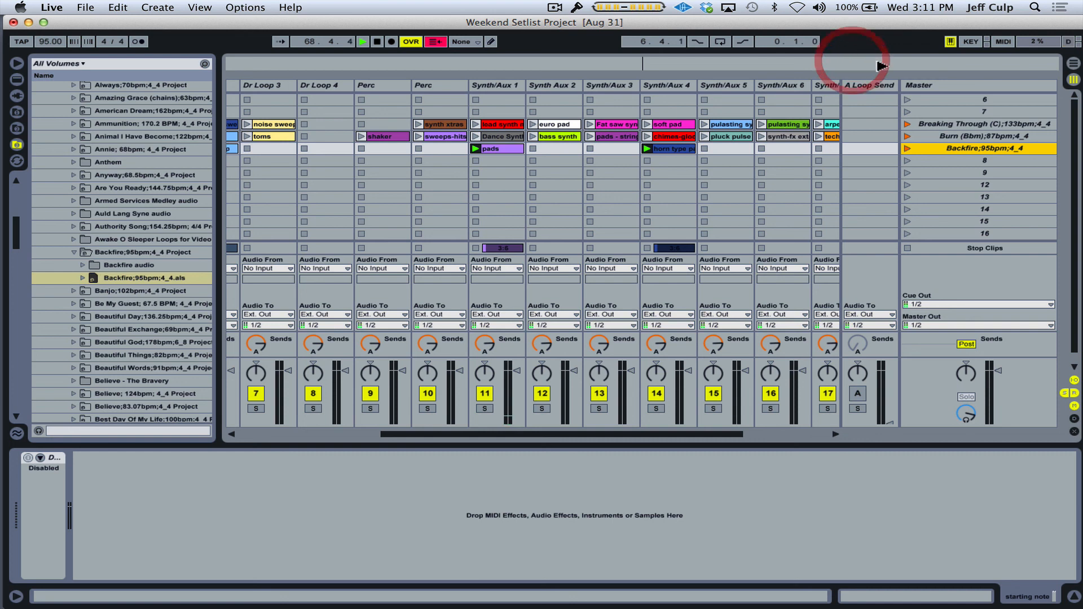